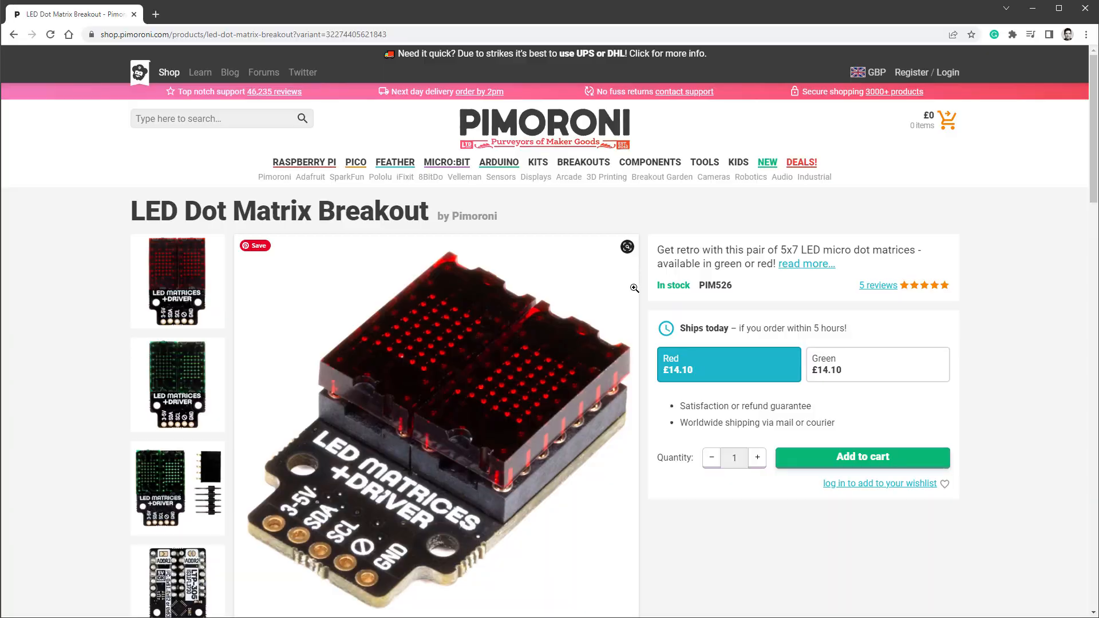
# Review the LED Dot Matrix Breakout features and note the IS31FL3730 driver chip name.
pyautogui.scroll(-3)
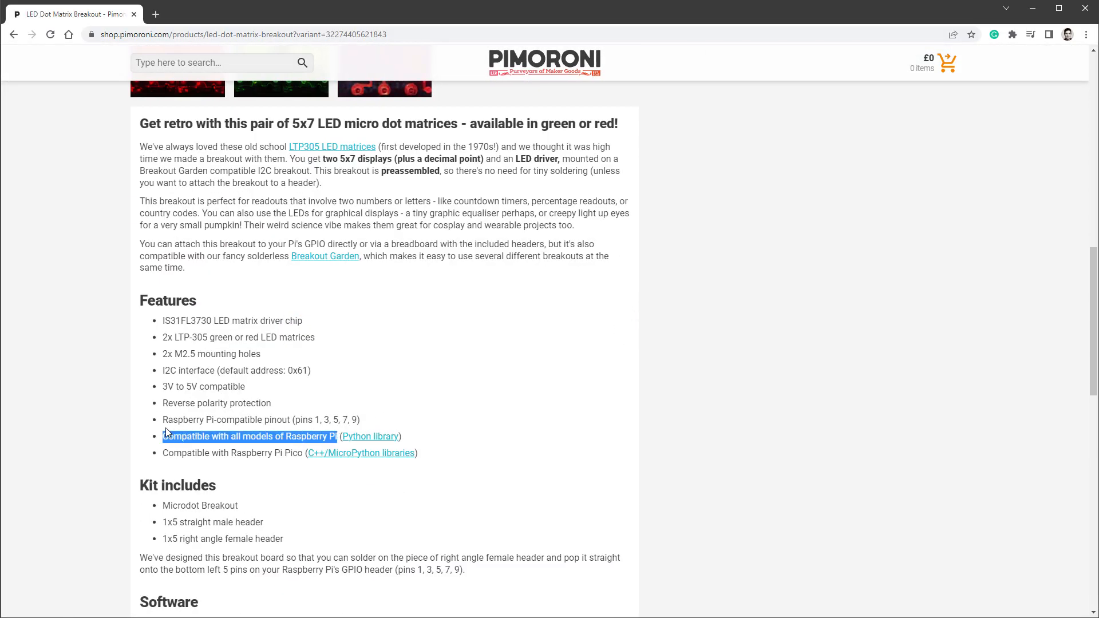
pyautogui.moveTo(164, 436); pyautogui.dragTo(303, 453)
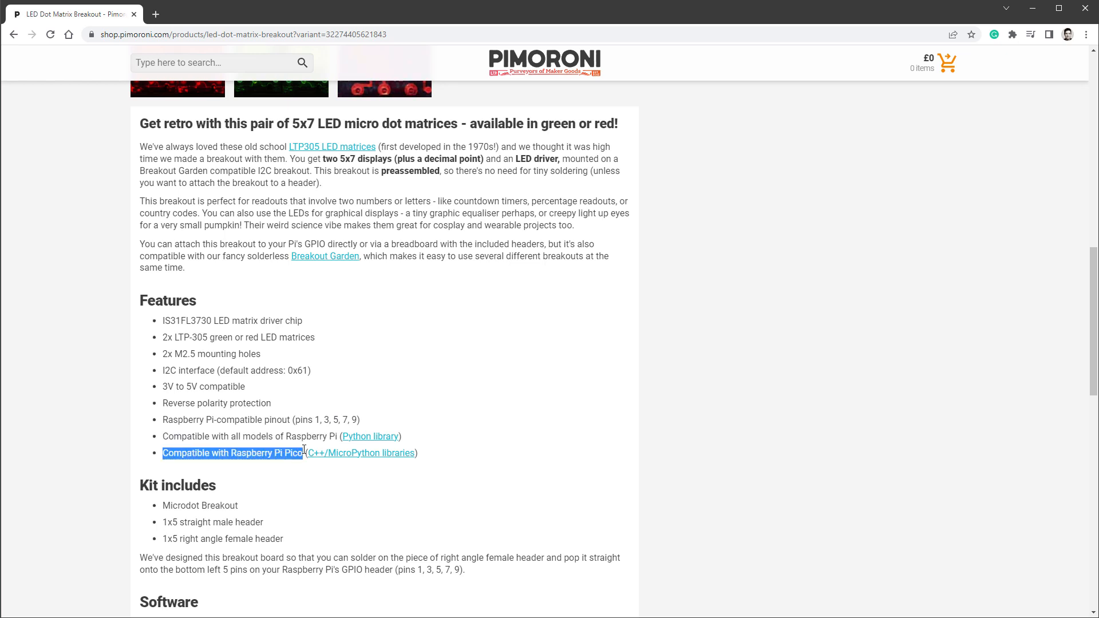
pyautogui.click(481, 432)
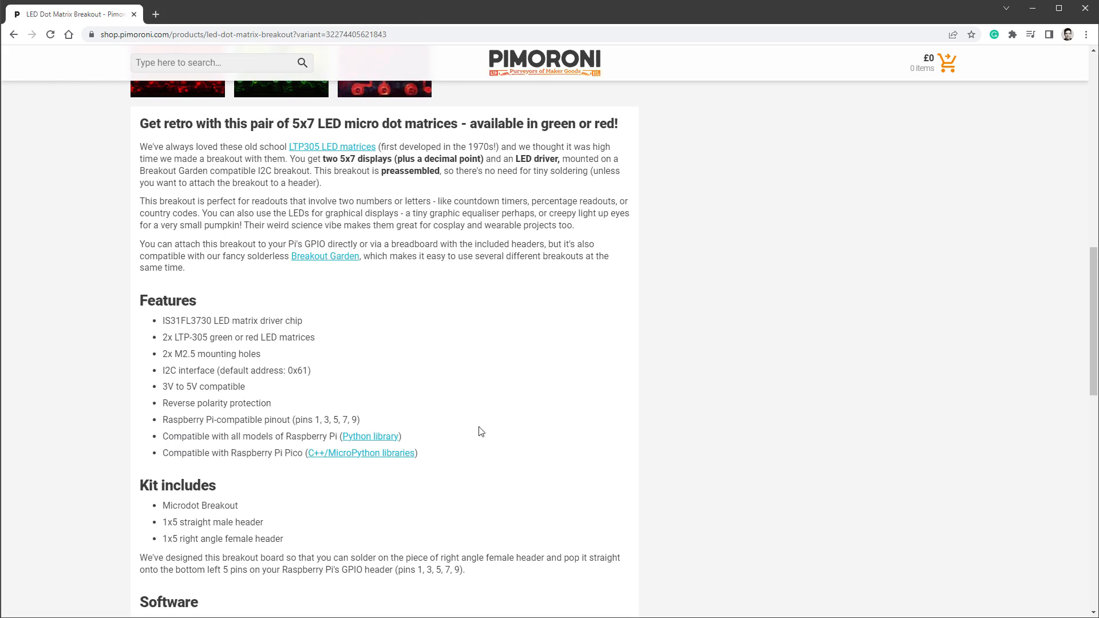
pyautogui.moveTo(191, 320)
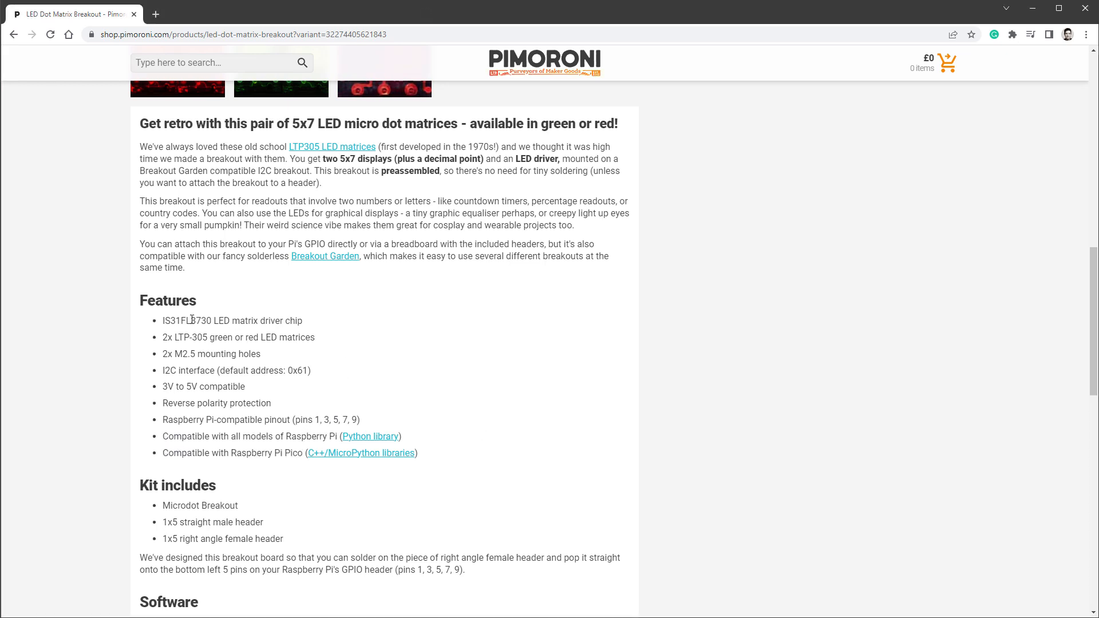
pyautogui.doubleClick(188, 321)
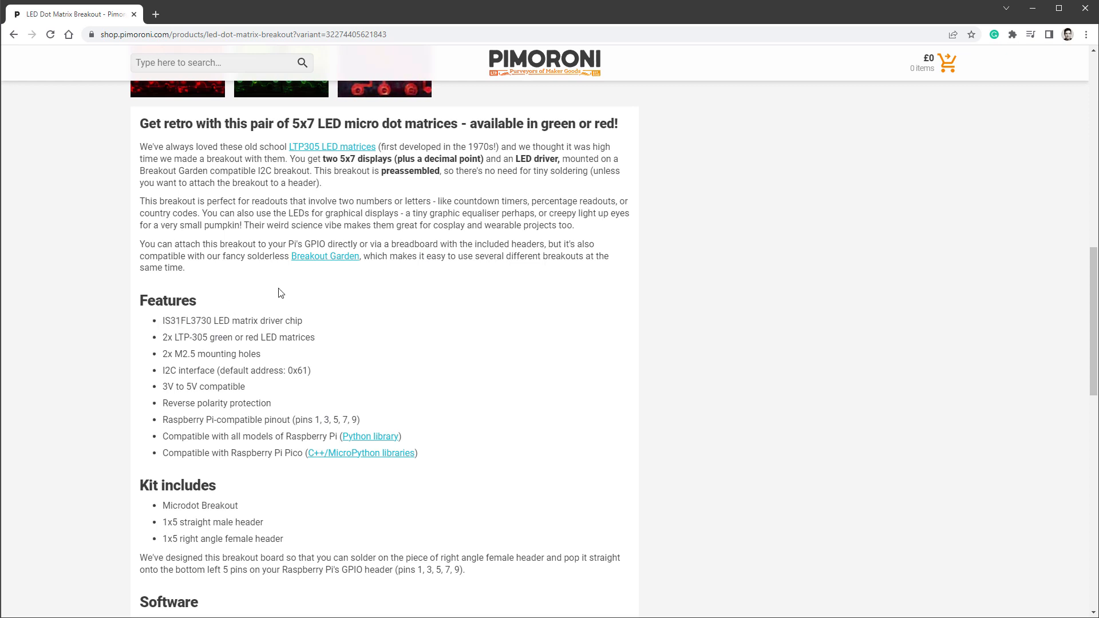
pyautogui.moveTo(413, 305)
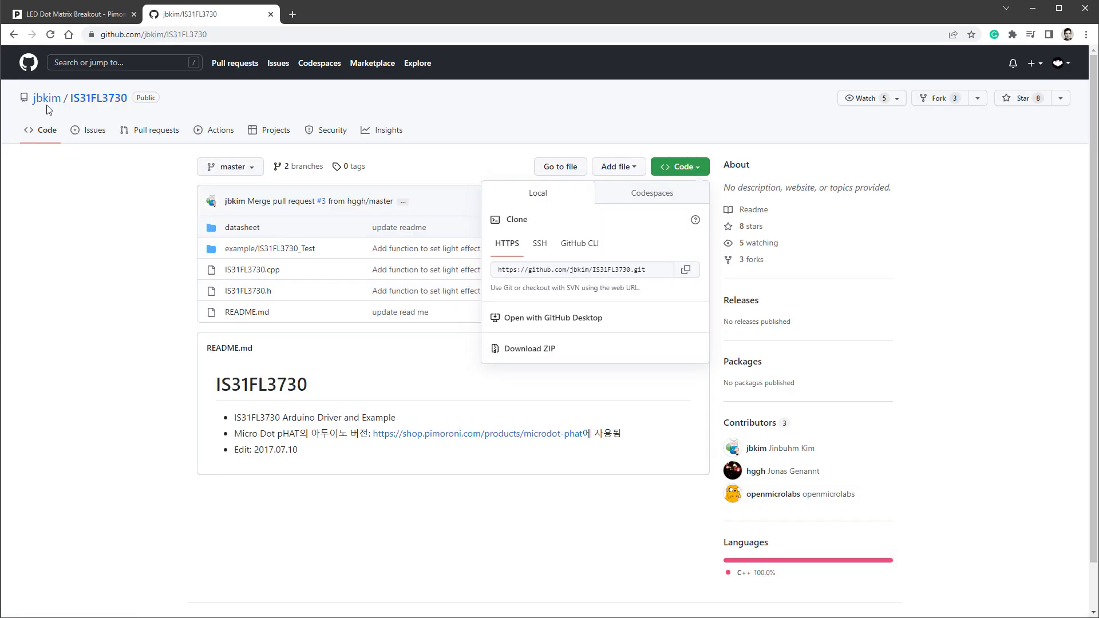
# Download the IS31FL3730 driver repository from GitHub as a ZIP.
pyautogui.click(580, 183)
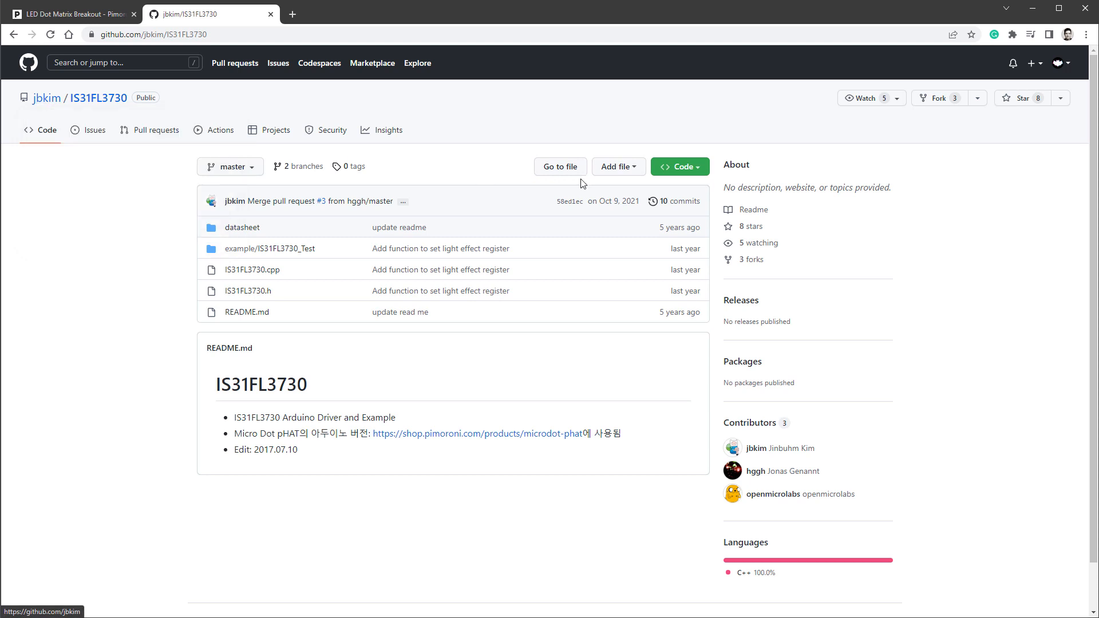
pyautogui.click(678, 166)
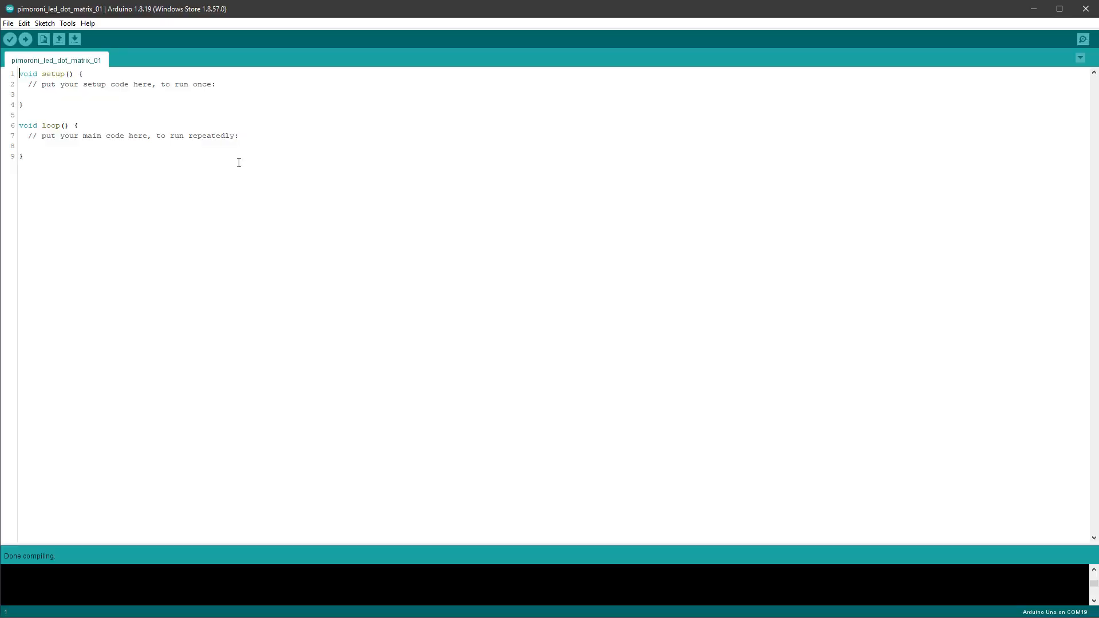
# Install the IS31FL3730-master.zip library via Add .ZIP Library.
pyautogui.click(44, 23)
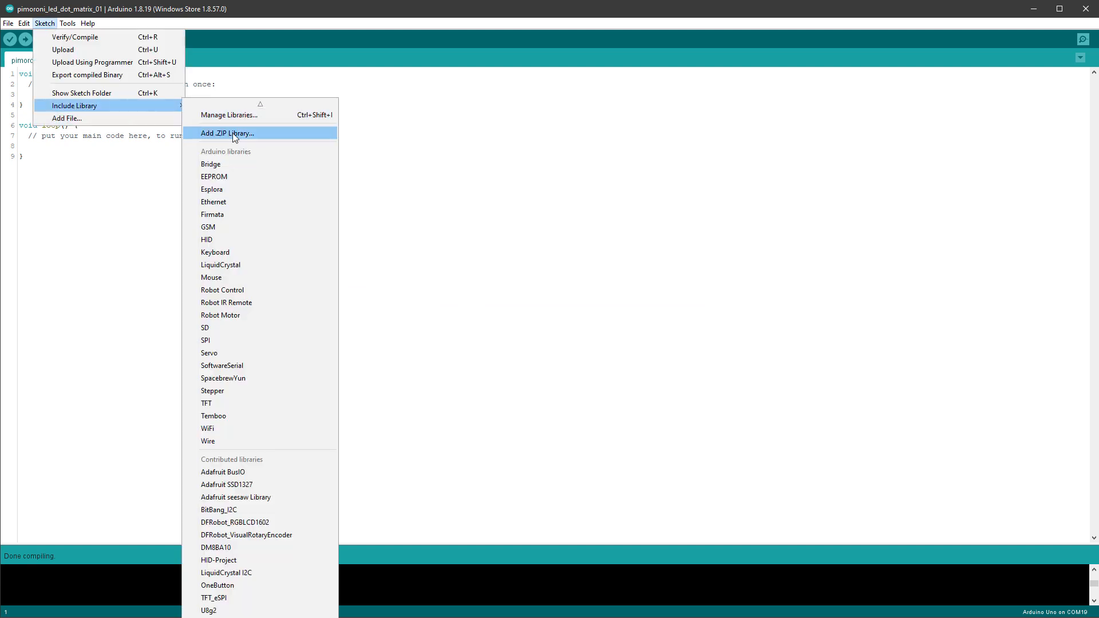
pyautogui.click(226, 133)
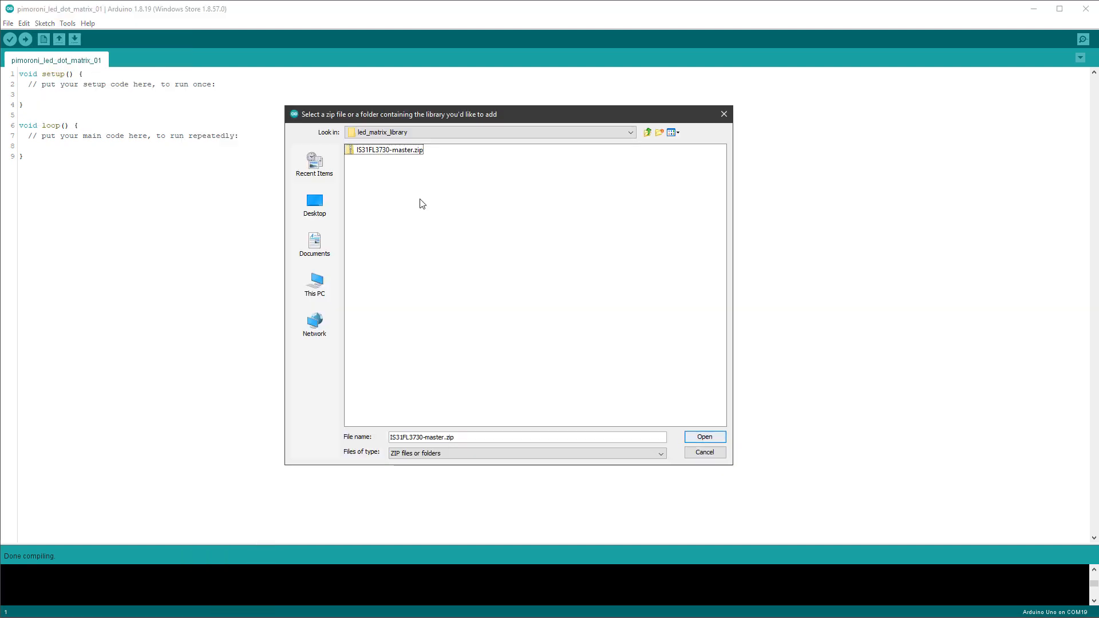
pyautogui.click(389, 149)
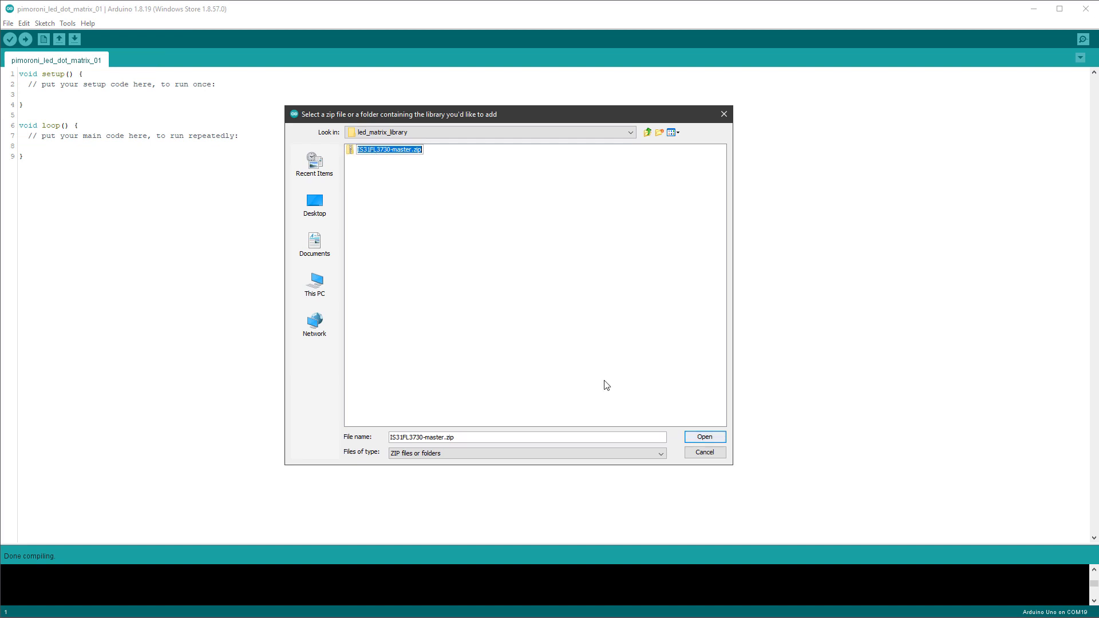
pyautogui.click(704, 436)
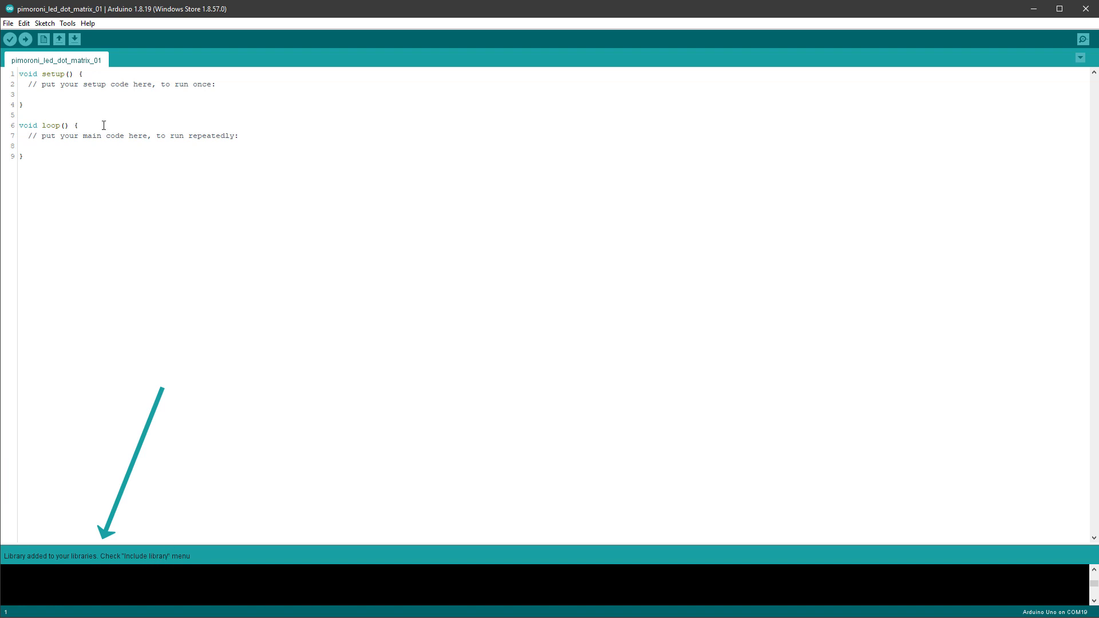
# Include the newly listed IS31FL3730-master library in the sketch.
pyautogui.click(45, 23)
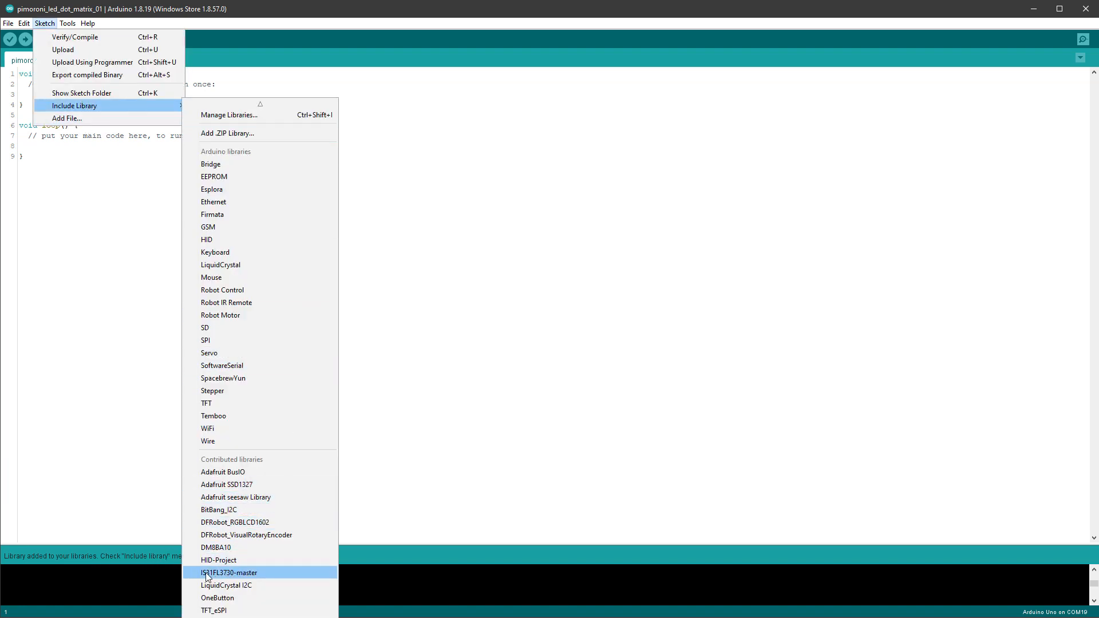
pyautogui.moveTo(260, 577)
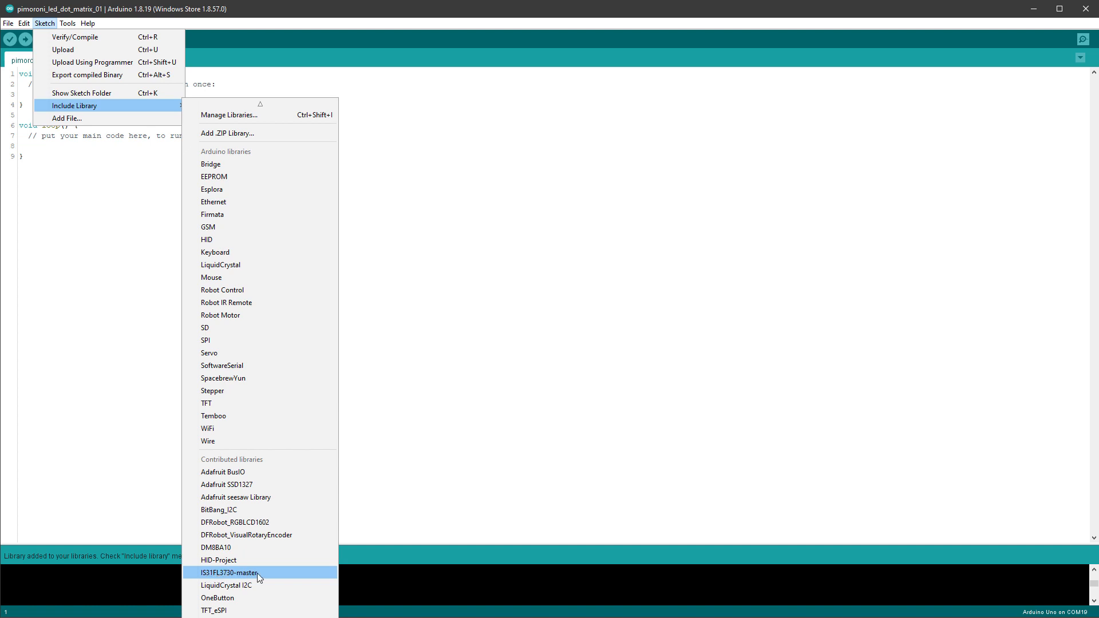
pyautogui.click(229, 573)
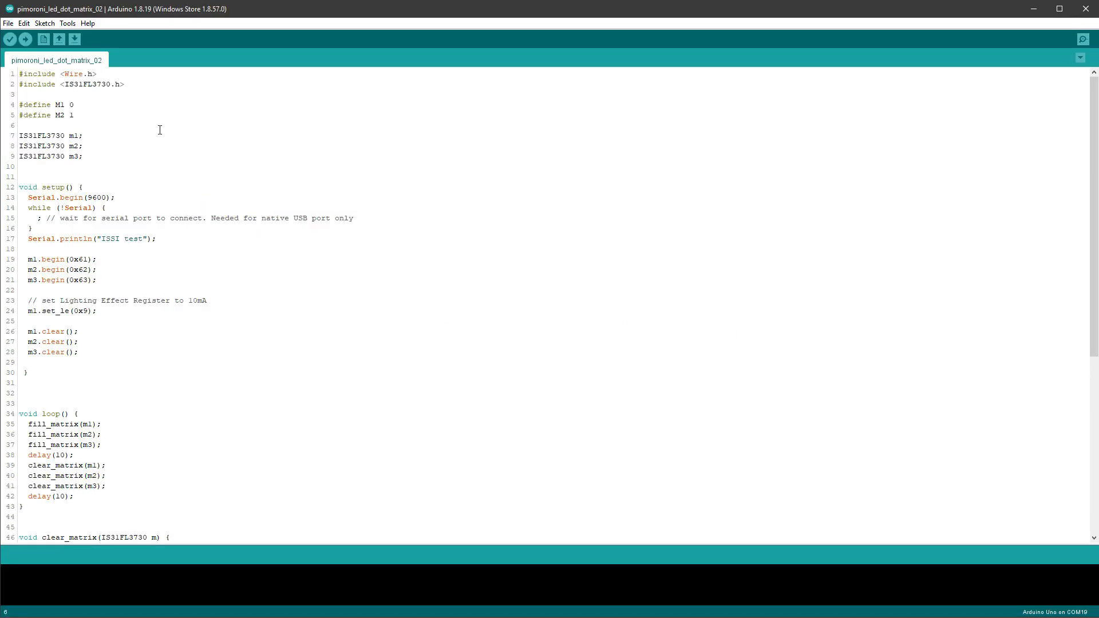
# Select the three fill_matrix calls in loop() of pimoroni_led_dot_matrix_02.
pyautogui.moveTo(18, 104); pyautogui.dragTo(74, 114)
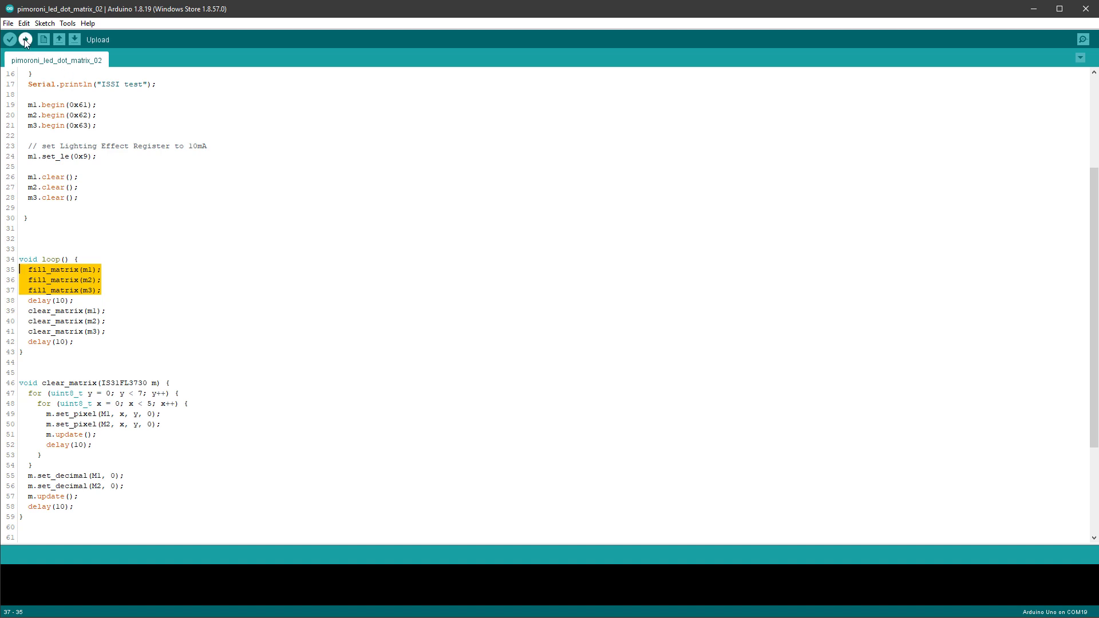
# Show the Tools menu with Arduino Uno board and COM1/COM3 port settings.
pyautogui.click(67, 23)
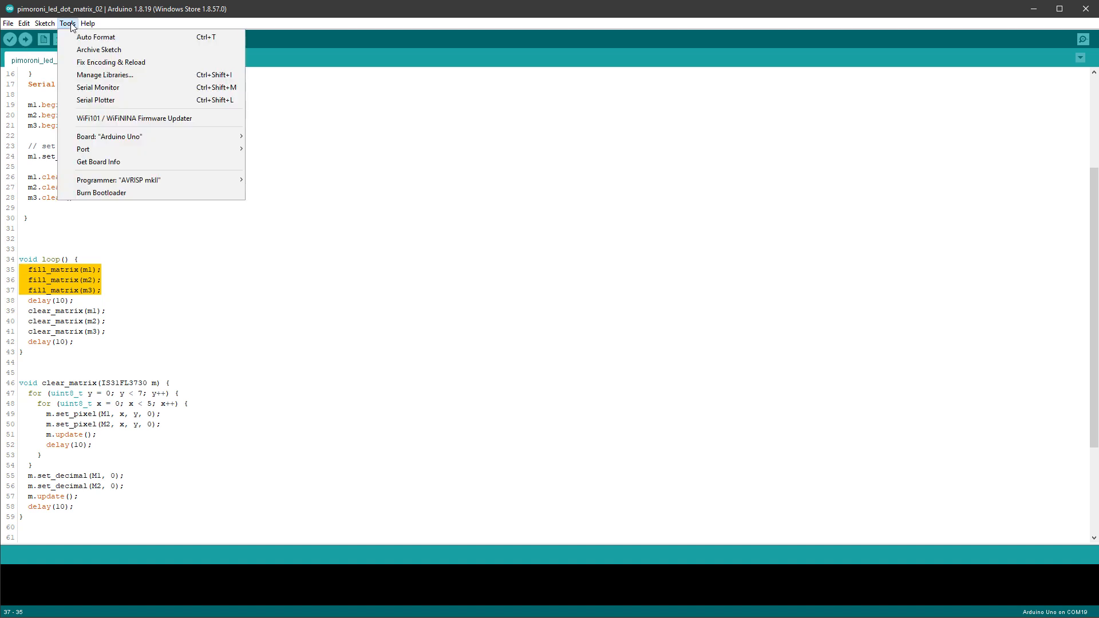
pyautogui.moveTo(82, 149)
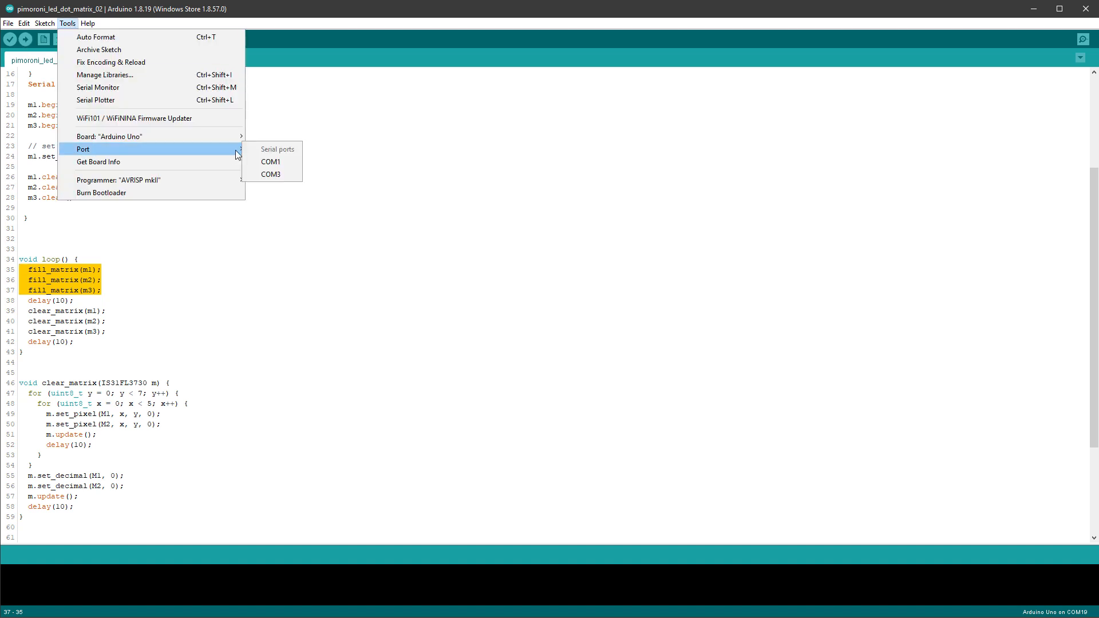
pyautogui.moveTo(108, 136)
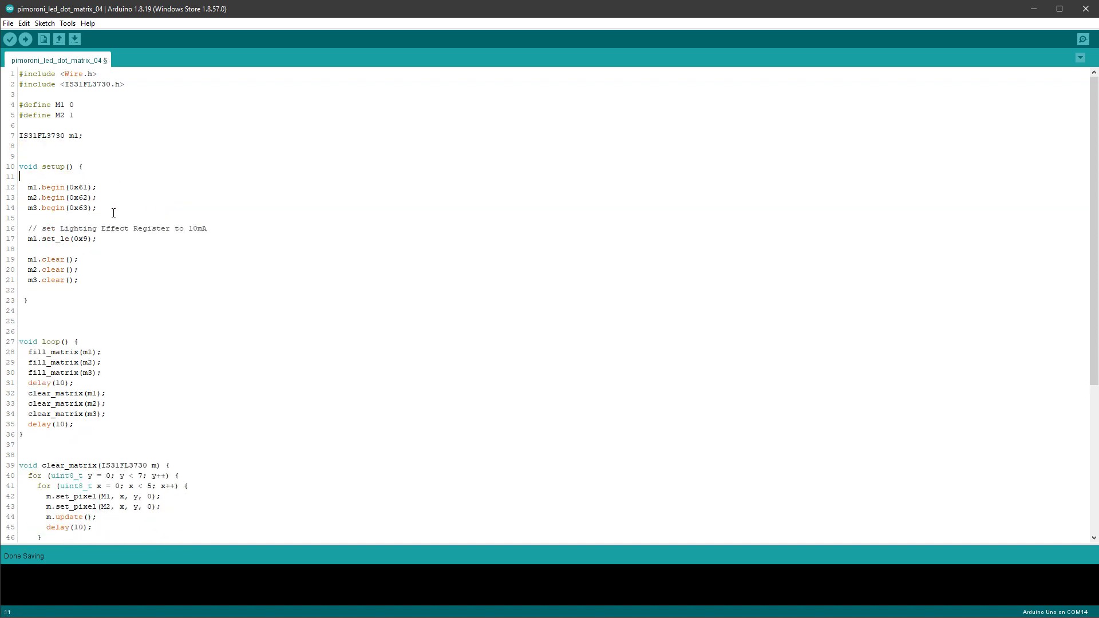
# Strip the sketch down to matrix m1 with loop() containing only m1.update().
pyautogui.moveTo(20, 197); pyautogui.dragTo(96, 207)
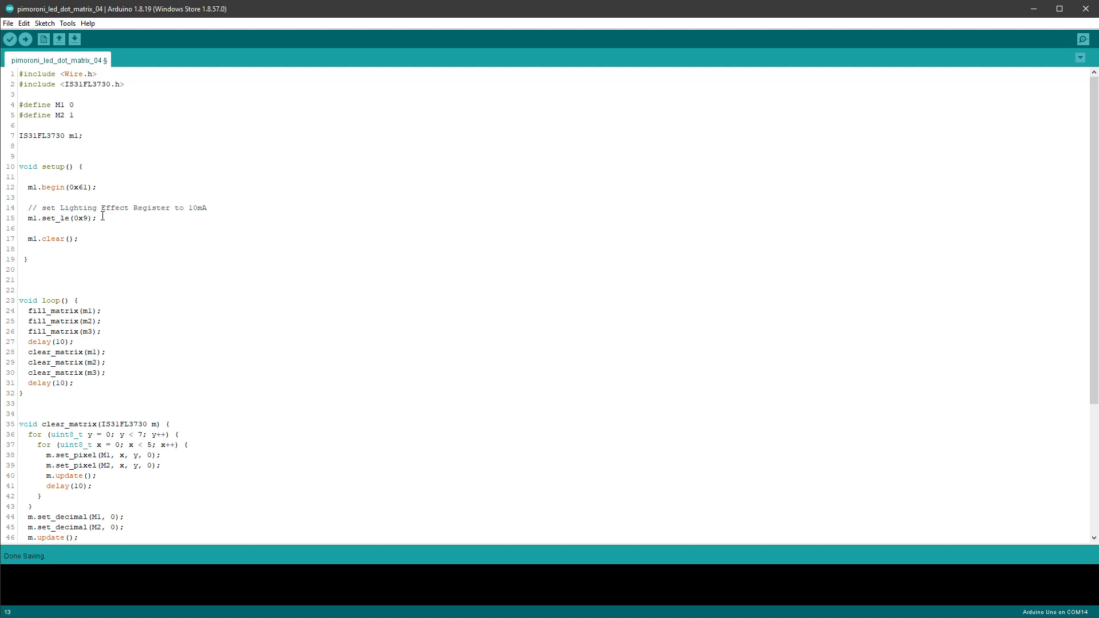
pyautogui.scroll(-3)
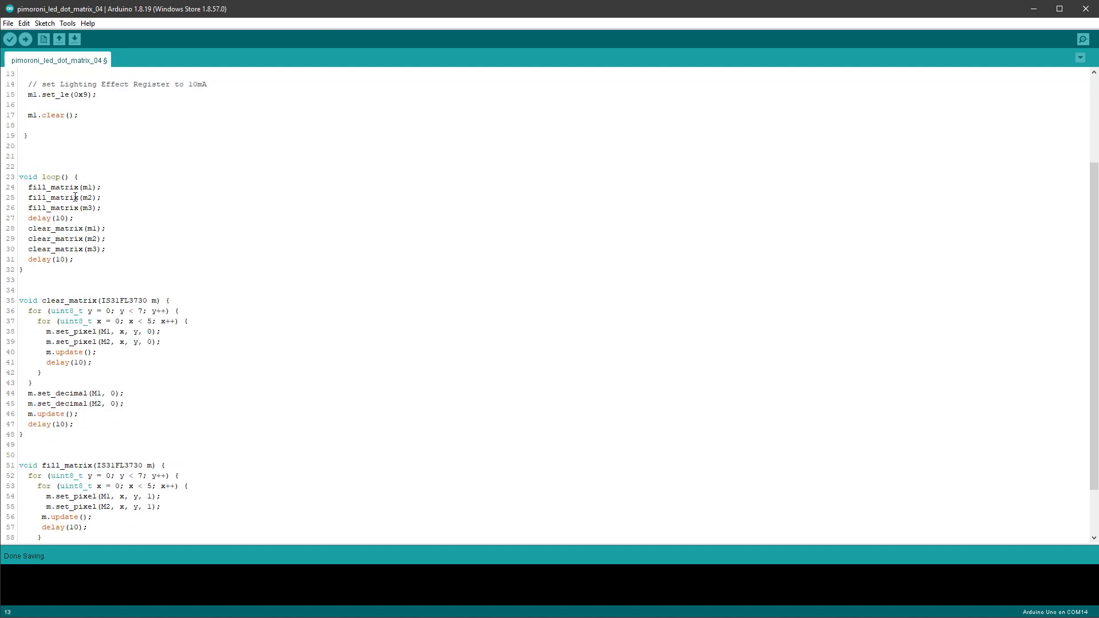
pyautogui.moveTo(28, 187); pyautogui.dragTo(106, 248)
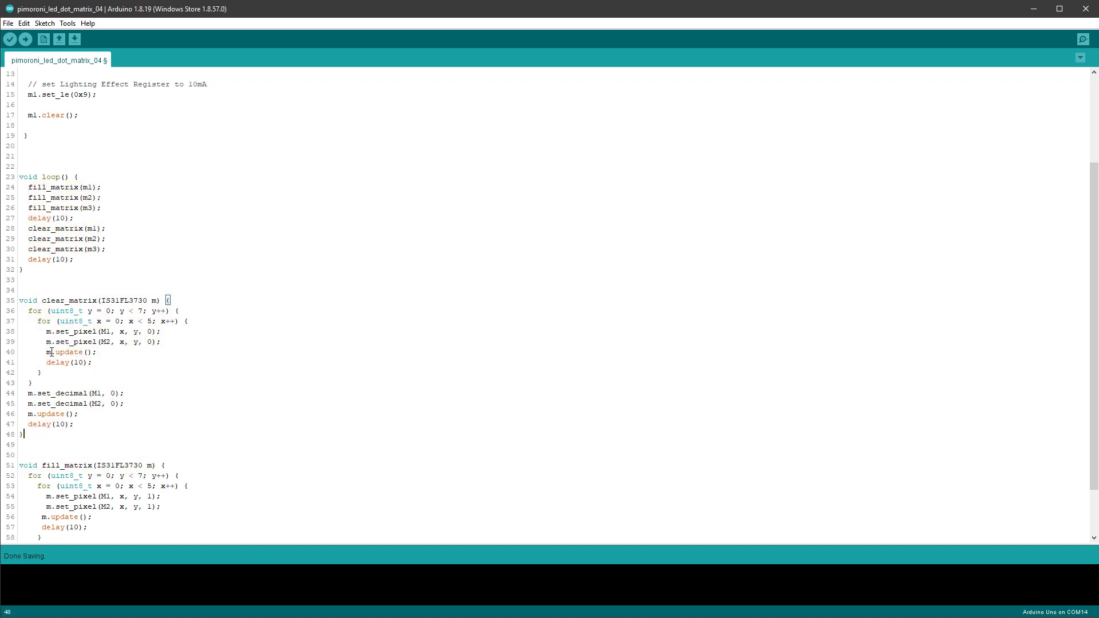
pyautogui.doubleClick(69, 352)
pyautogui.write('m1.update();')
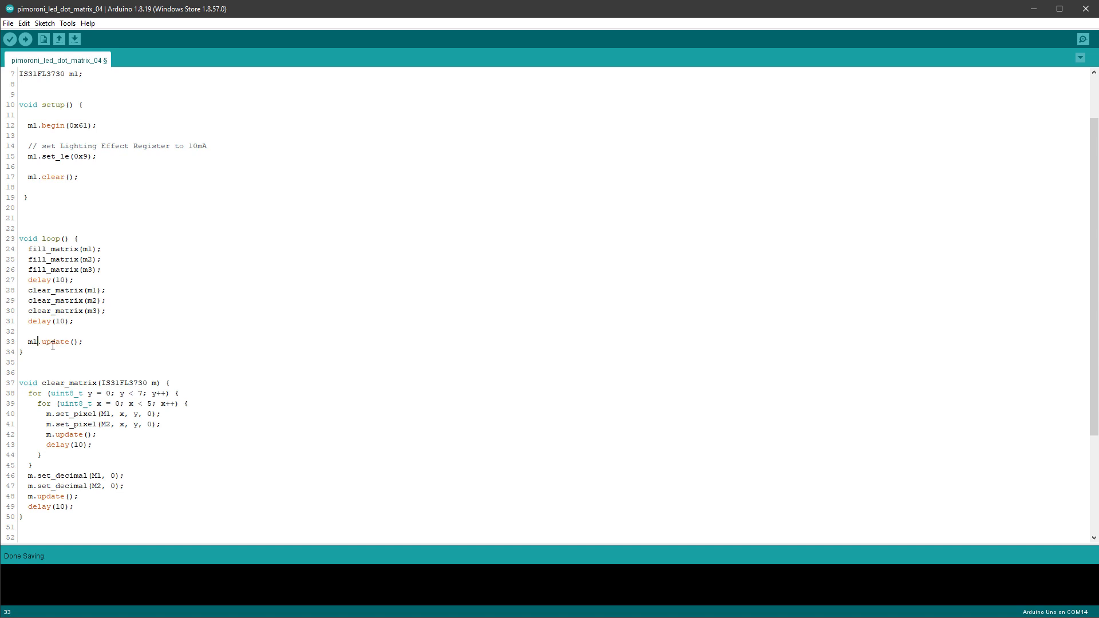
pyautogui.moveTo(53, 343); pyautogui.dragTo(21, 248)
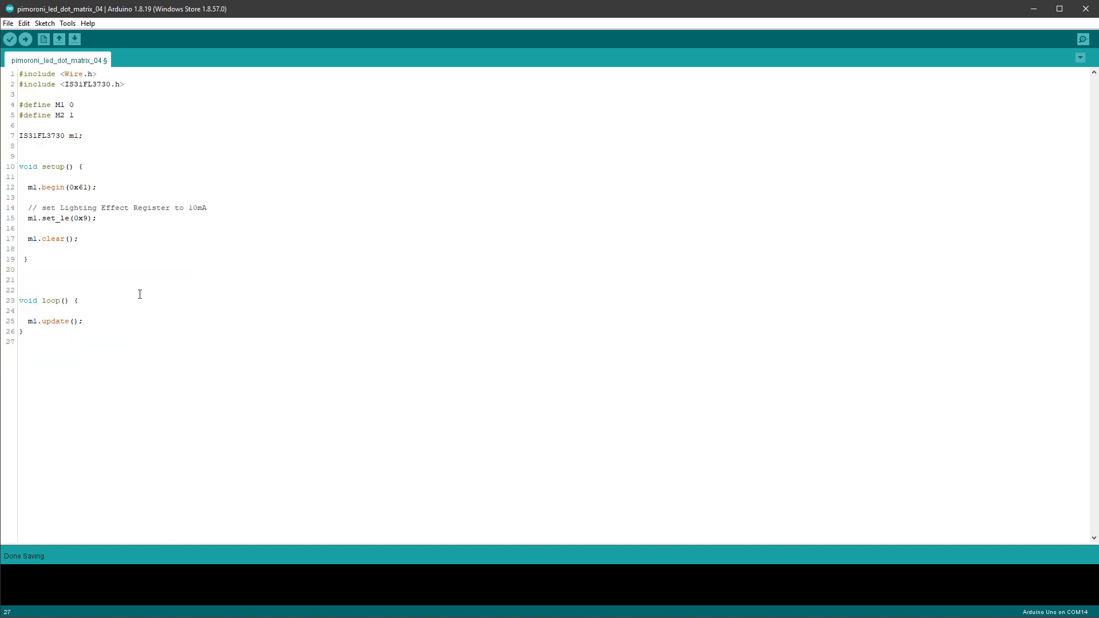
pyautogui.moveTo(123, 273)
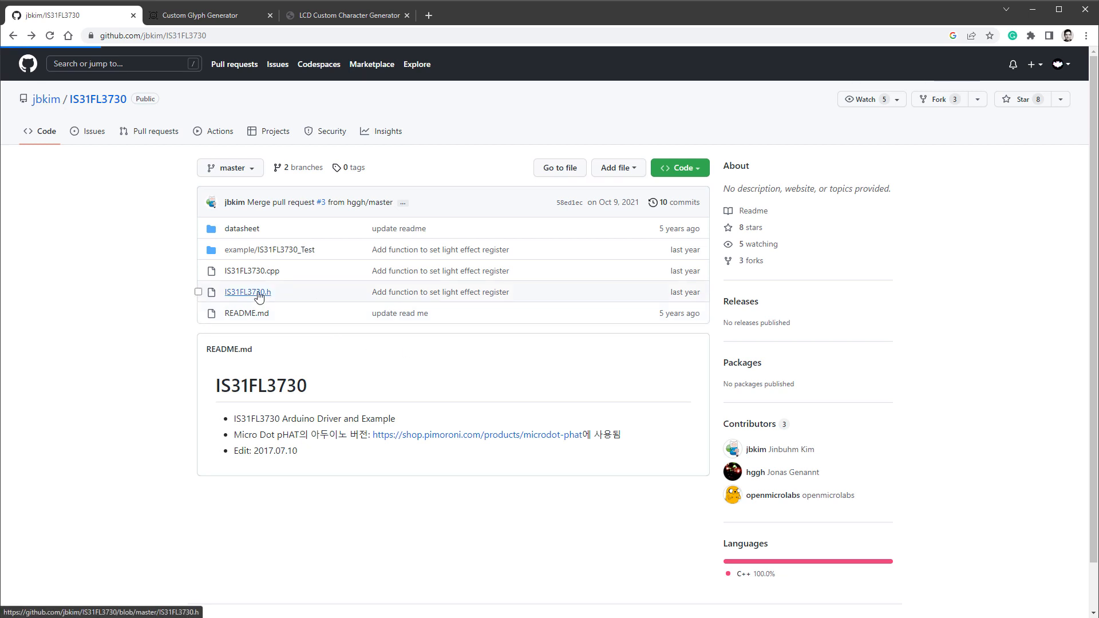
# Review IS31FL3730.h on GitHub and select the set_data declaration to copy.
pyautogui.click(248, 292)
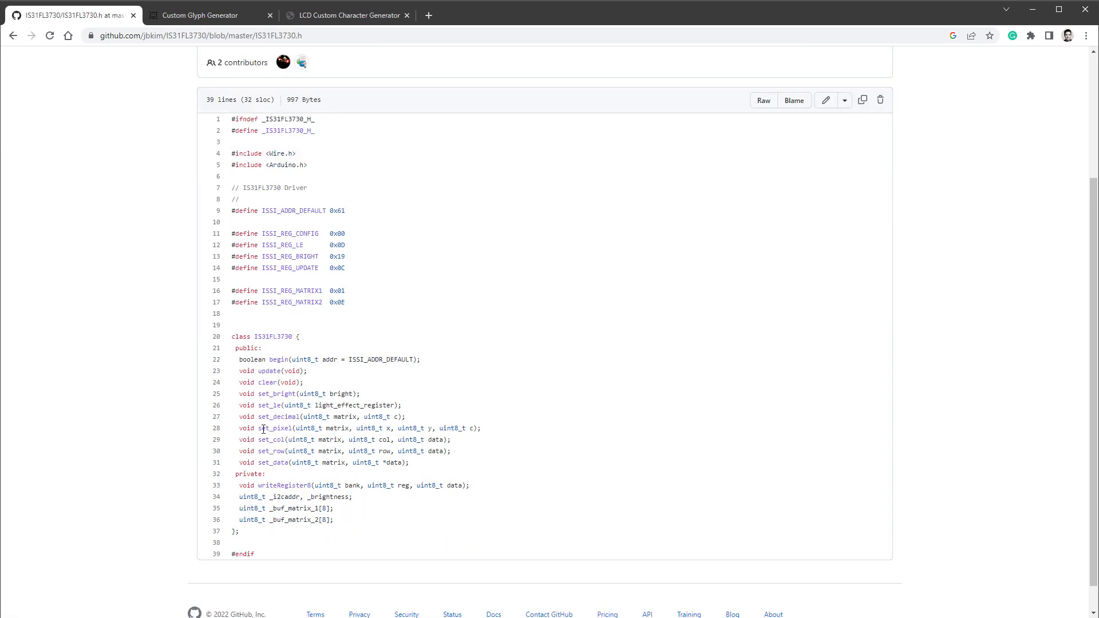
pyautogui.doubleClick(275, 428)
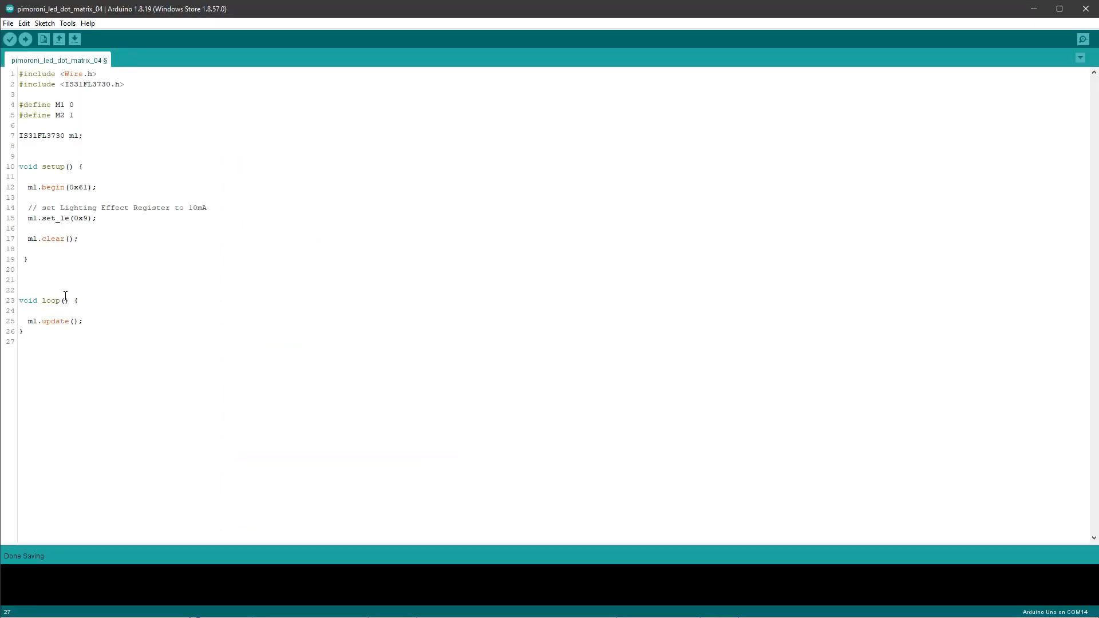
# Add a commented set_data signature and start m1.set_data(M1, in loop().
pyautogui.write('//void set_data(uint8_t matrix, uint8_t *data);')
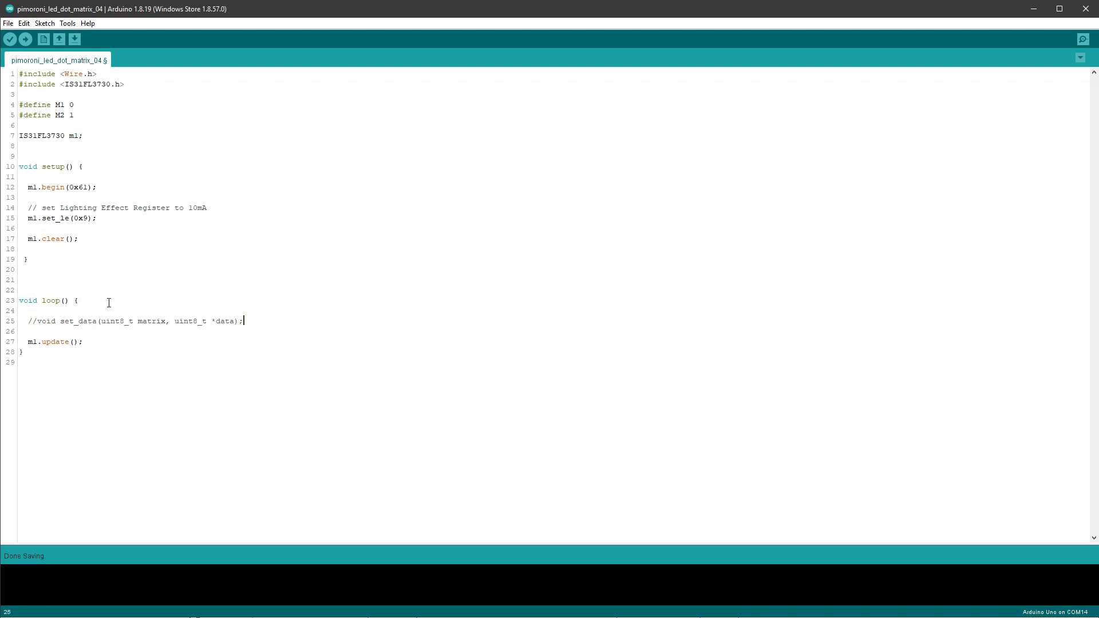
pyautogui.write('m1')
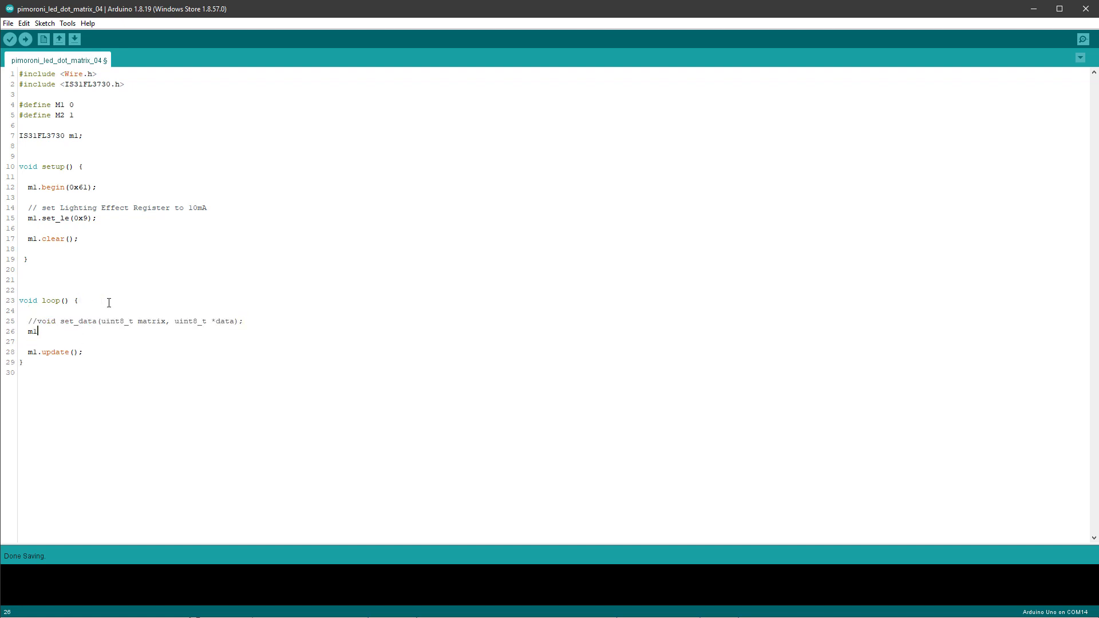
pyautogui.write('.set_data(')
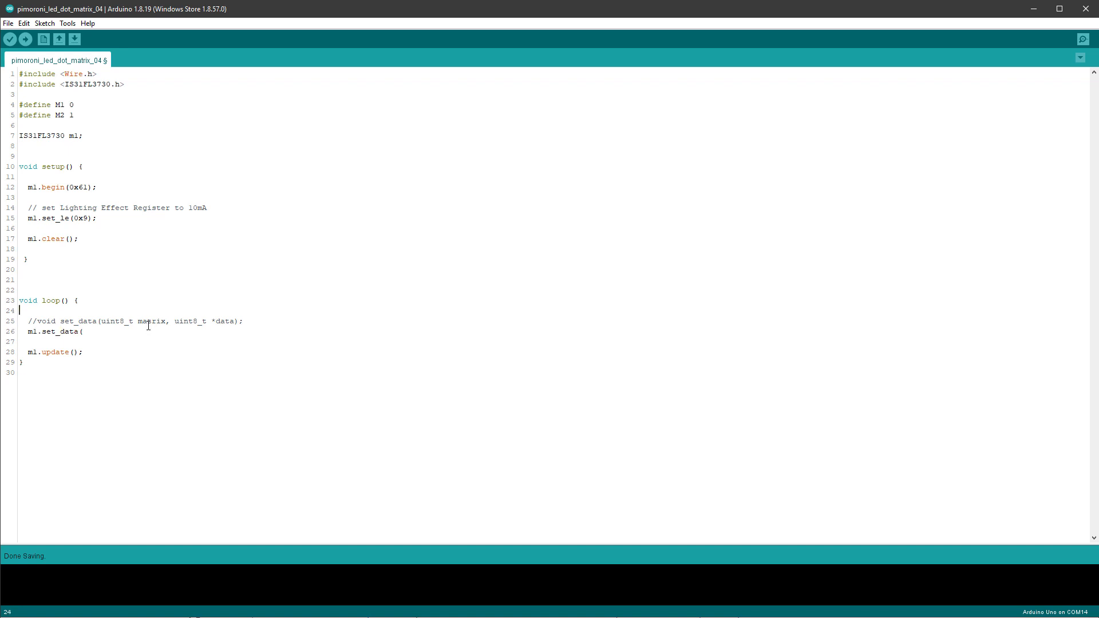
pyautogui.doubleClick(61, 104)
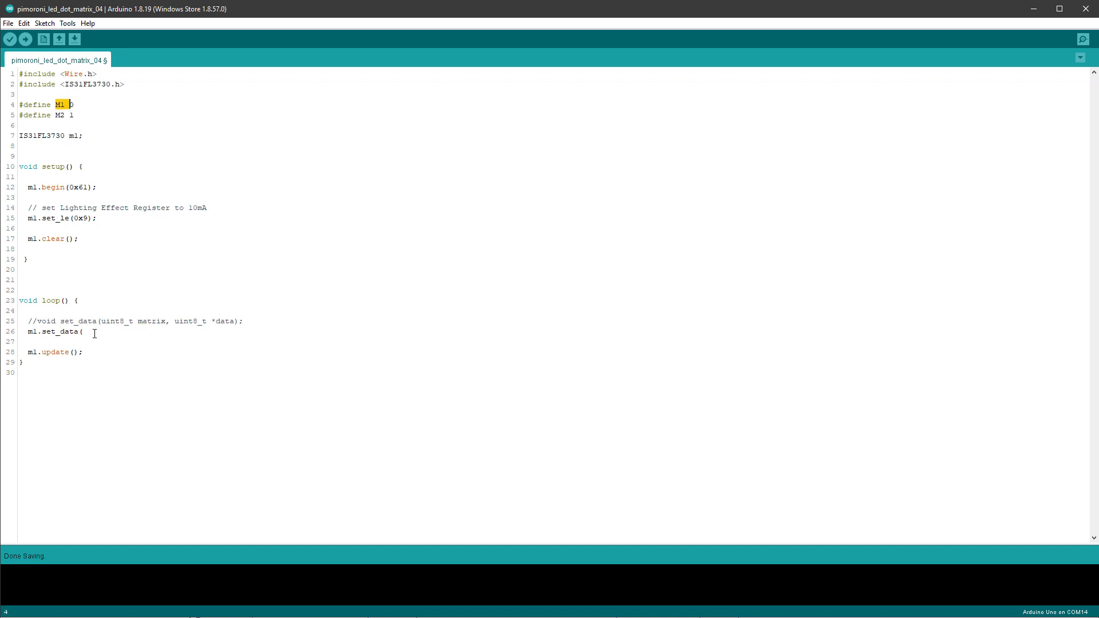
pyautogui.write('M1 ,')
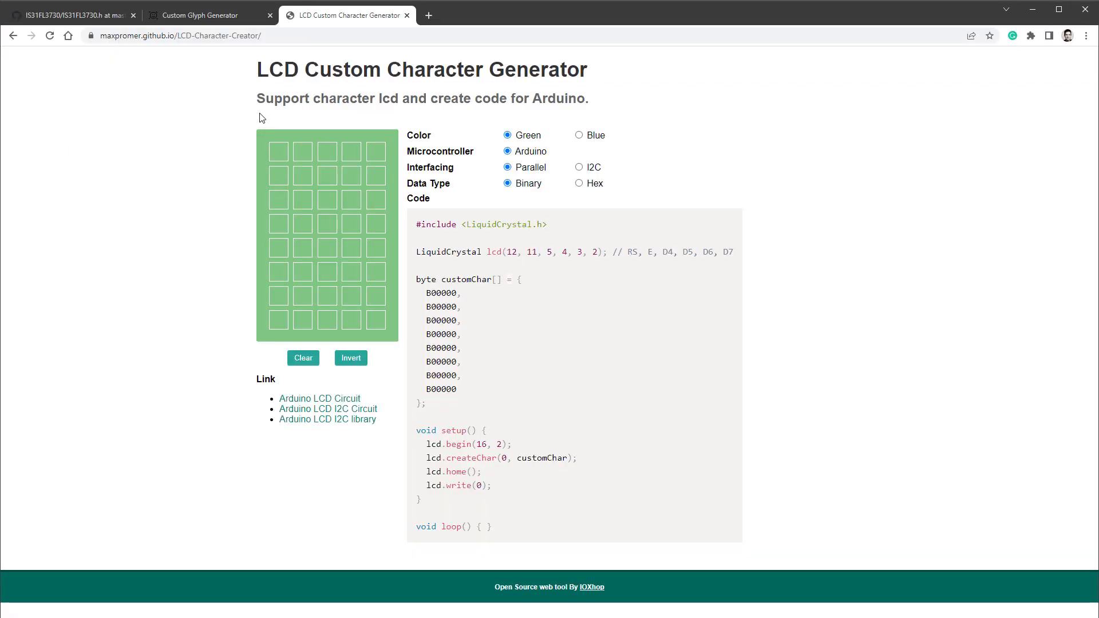
# Draw an upward arrow in cell one and a smiley face in cell two of the glyph generator.
pyautogui.click(207, 15)
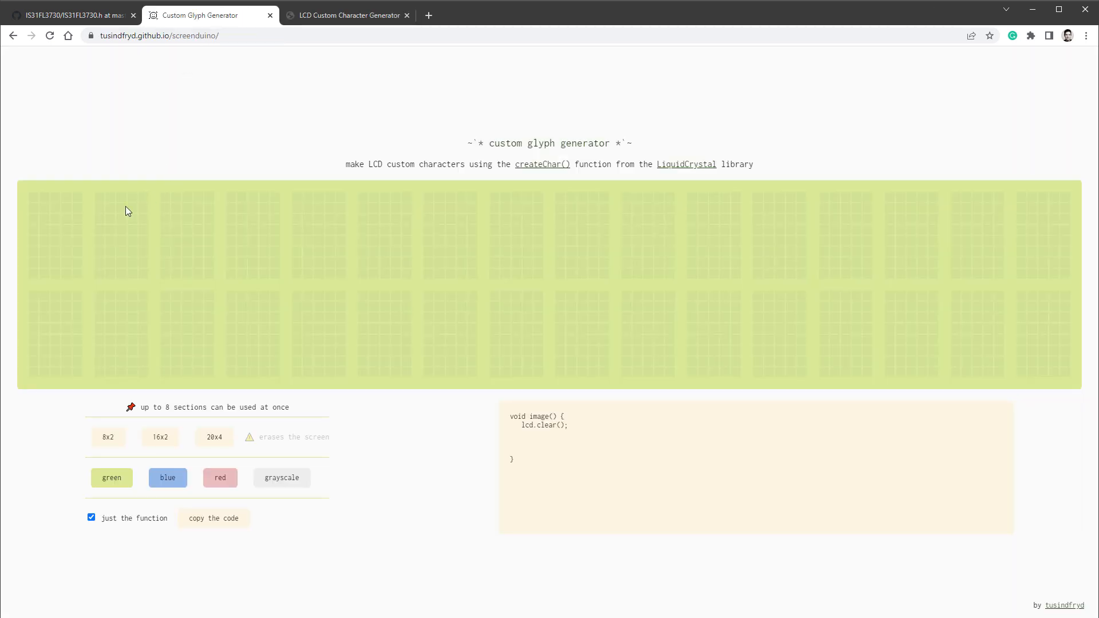
pyautogui.moveTo(69, 210)
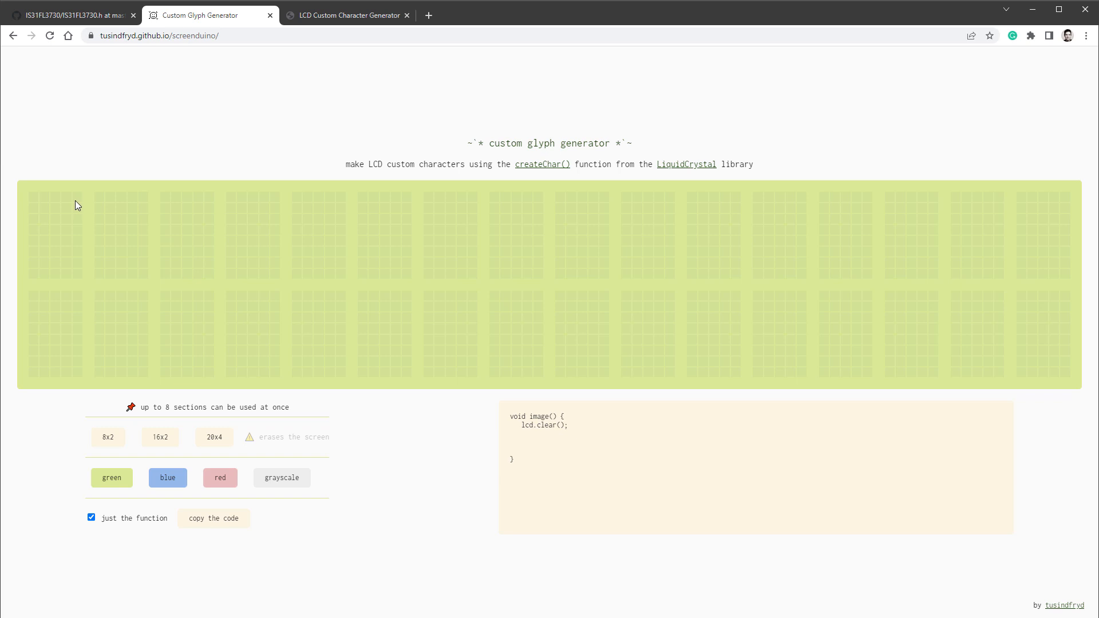
pyautogui.click(76, 196)
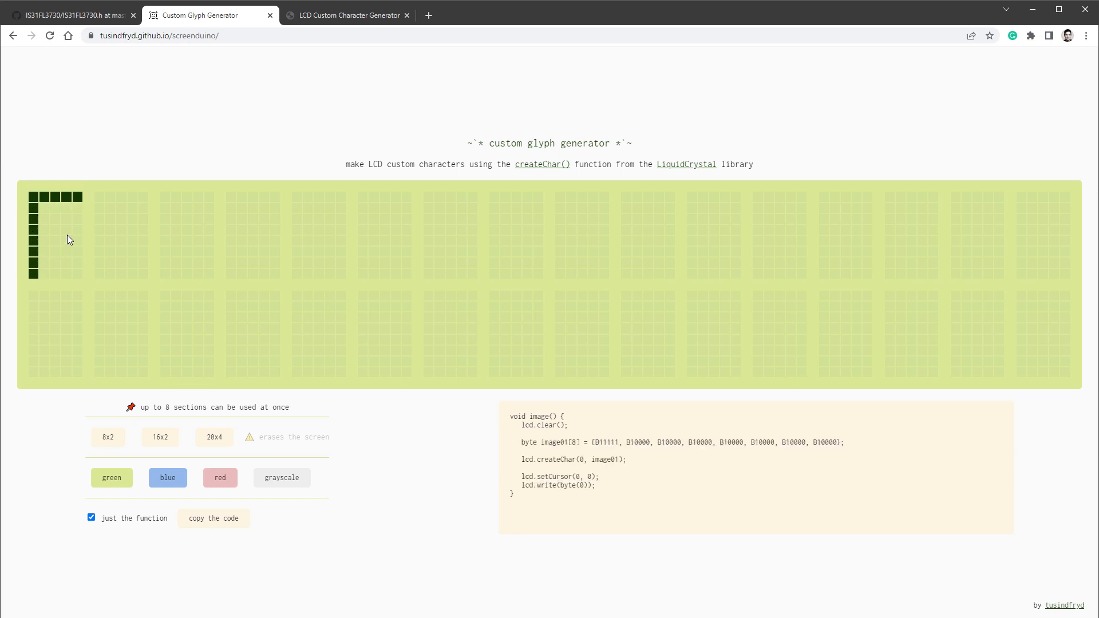
pyautogui.click(33, 274)
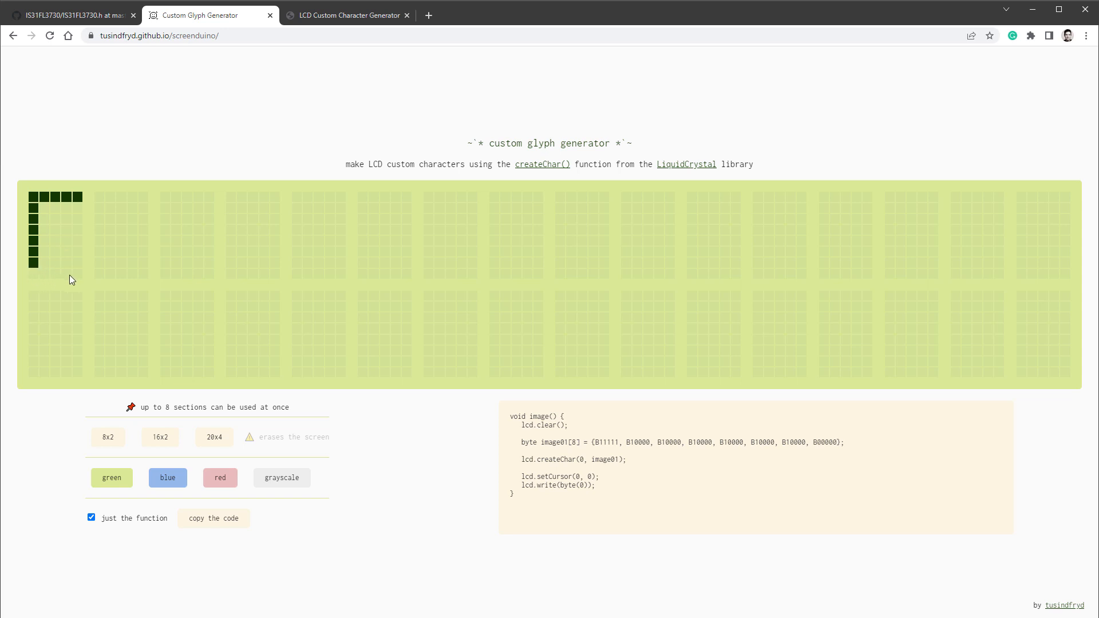
pyautogui.moveTo(80, 212)
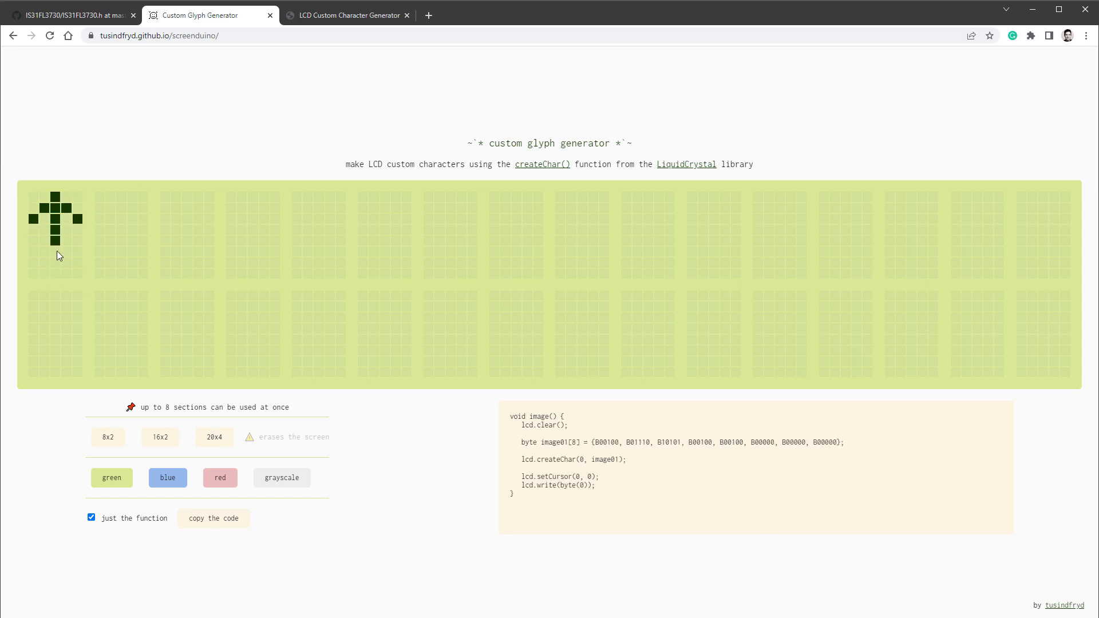
pyautogui.click(129, 238)
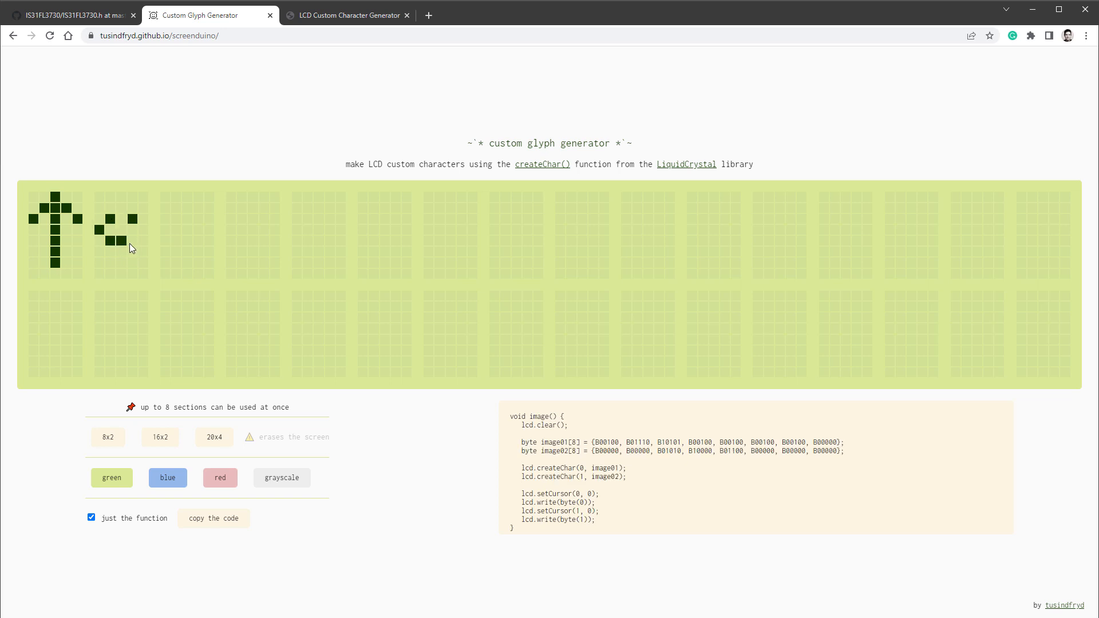
pyautogui.click(132, 249)
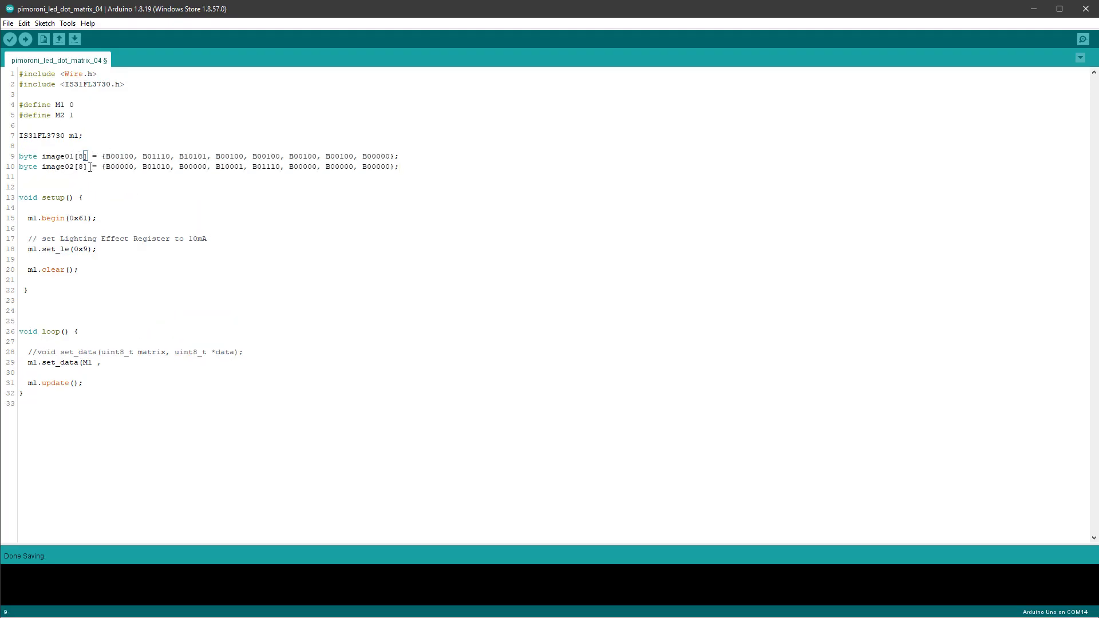
# Name the array image_arrow and send it to M1 and M2 with set_data calls.
pyautogui.write('image_arrow')
pyautogui.write('_smile')
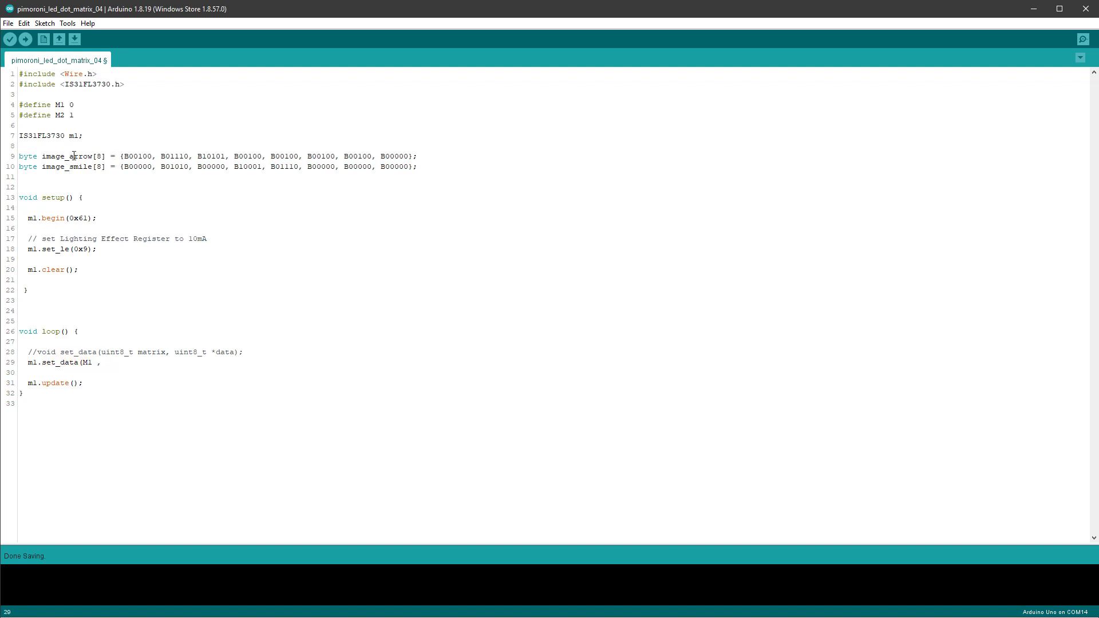
pyautogui.write('image_arrow);')
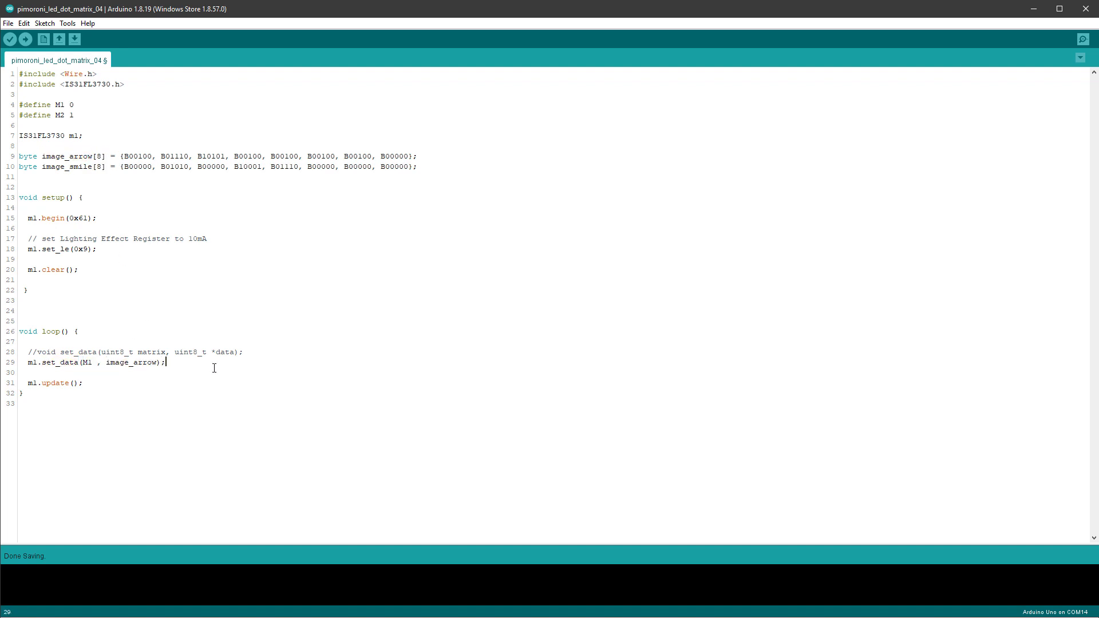
pyautogui.write('ml.set_data(M2 , image_arrow);')
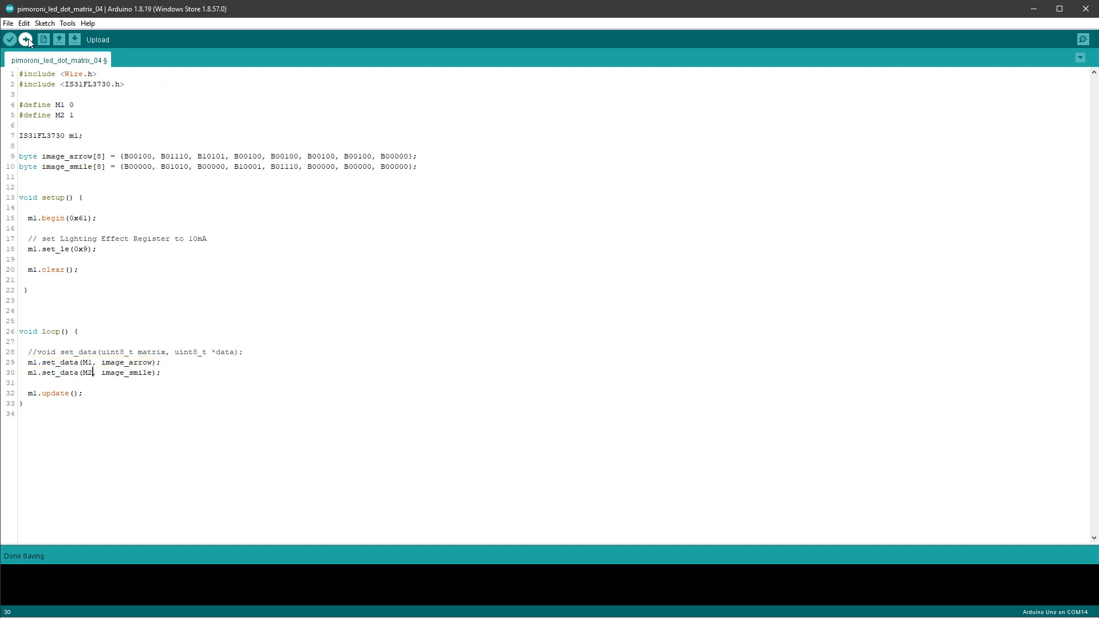
# Upload the arrow-and-smile sketch to the Arduino board.
pyautogui.click(26, 39)
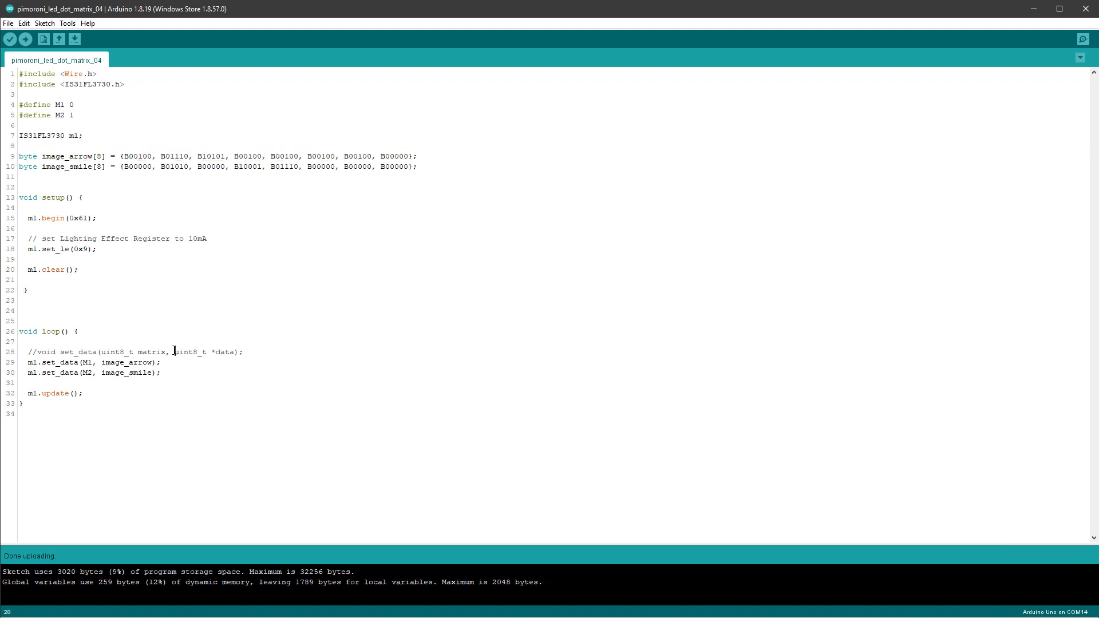
pyautogui.doubleClick(189, 351)
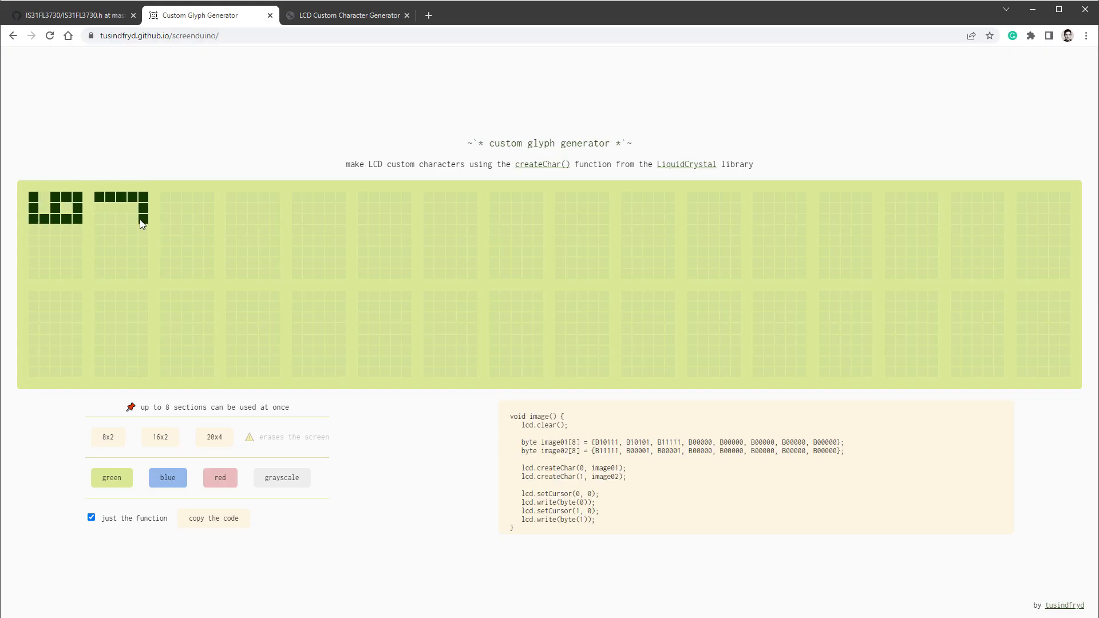
# Light the remaining pixel to finish the second three-row digit glyph.
pyautogui.click(136, 221)
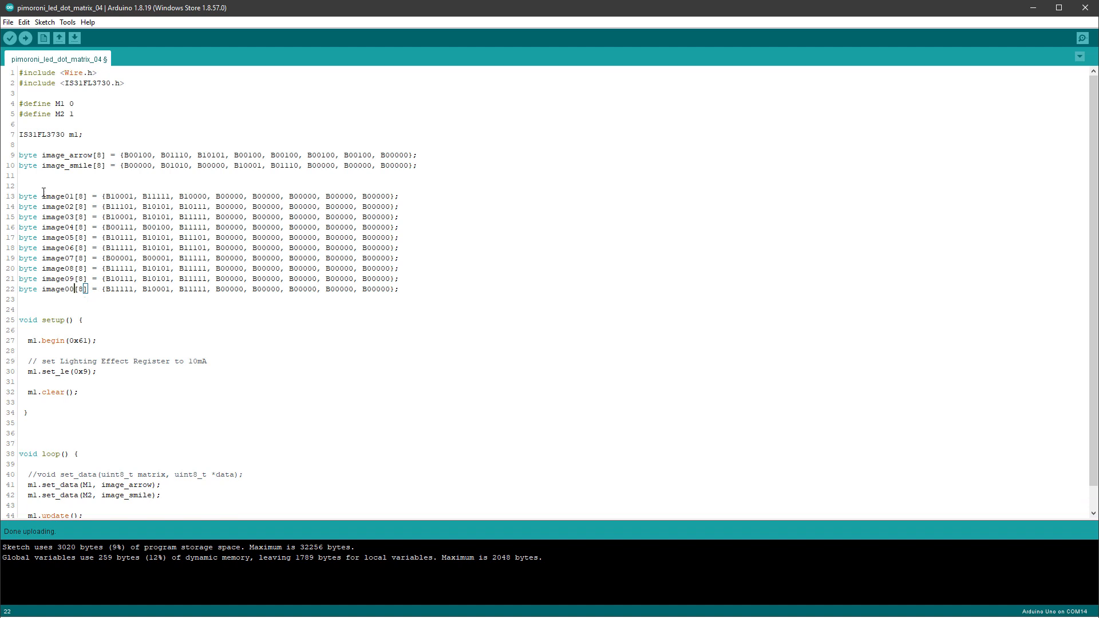
# Replace every image0 prefix with image_digit_0 and add a zeroed image_digit_M1 array fed to set_data.
pyautogui.doubleClick(55, 196)
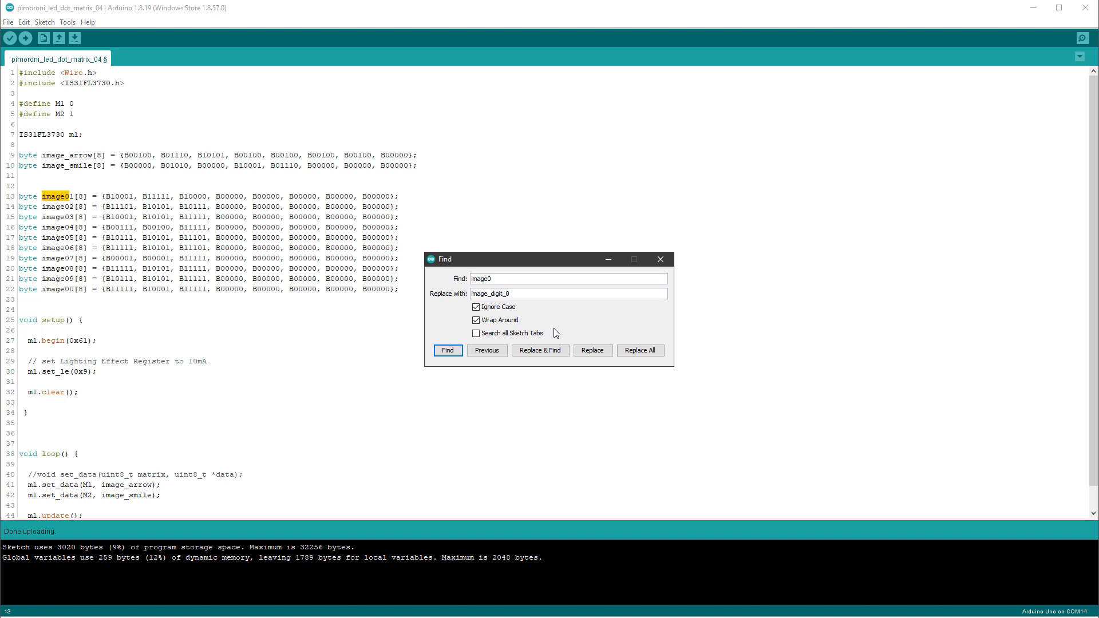
pyautogui.click(639, 351)
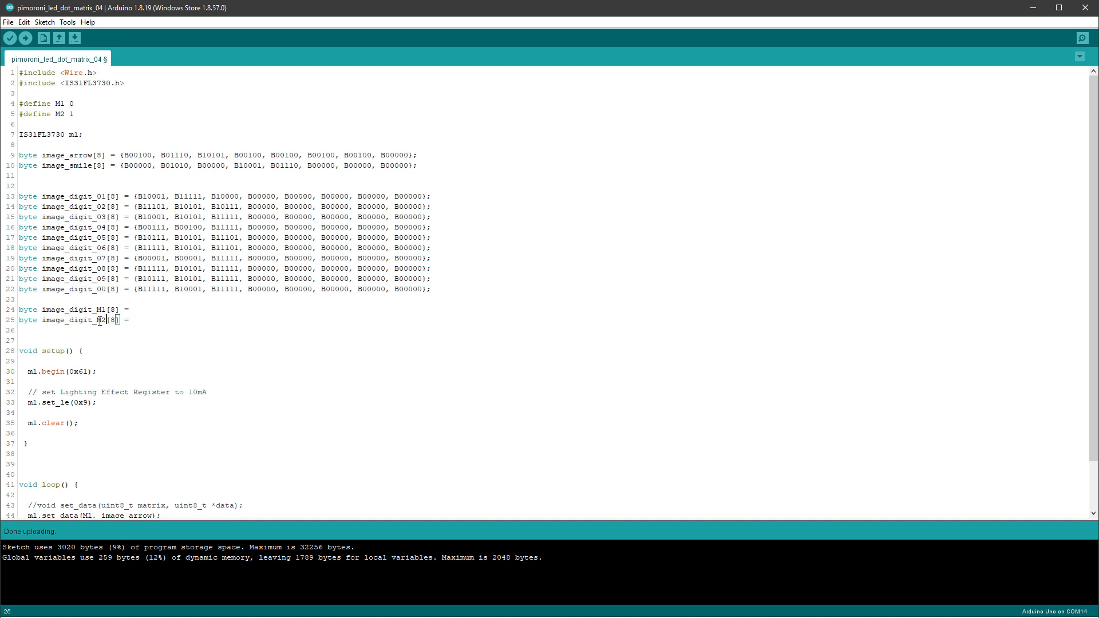
pyautogui.write('{B000000, B10001, B11111, B00000, B00000, B00000, B00000, B00000};')
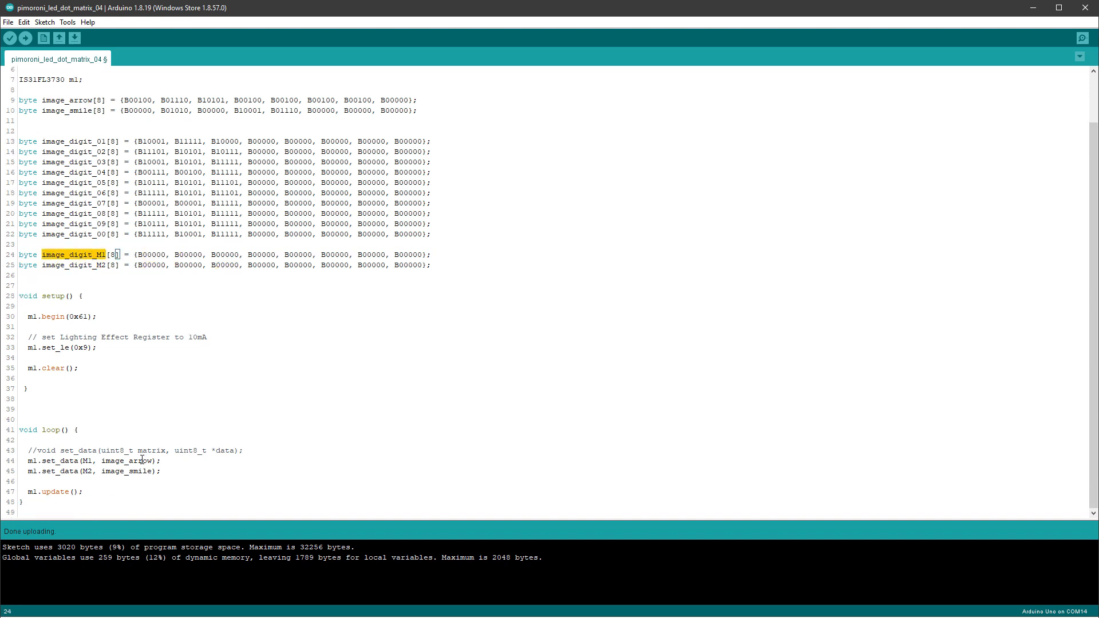
pyautogui.write('image_digit_M1')
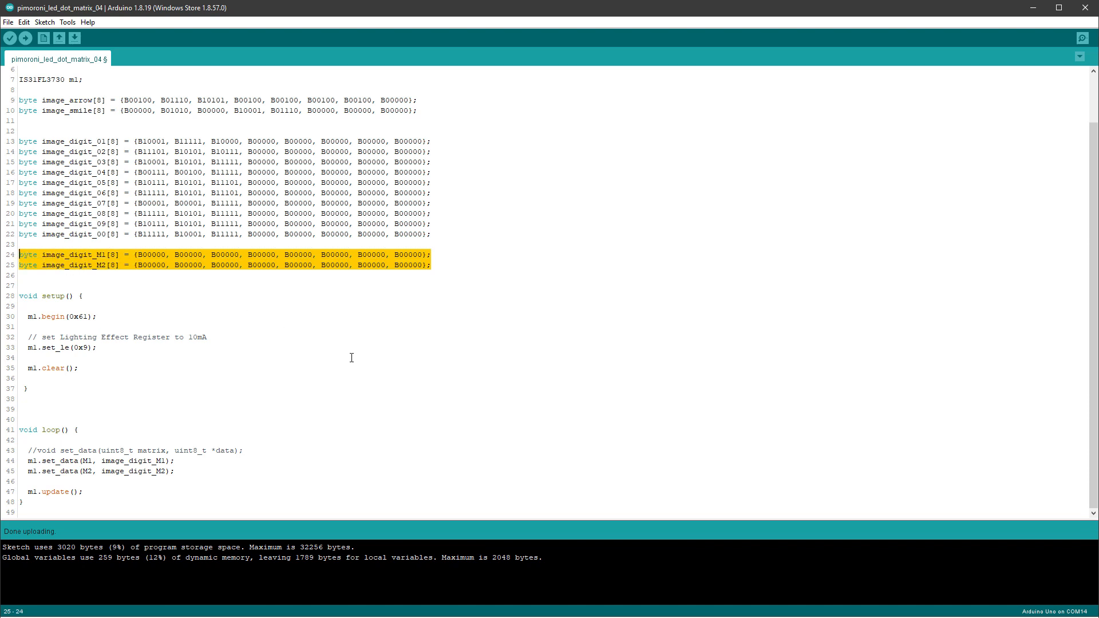
pyautogui.moveTo(312, 340)
pyautogui.write('for')
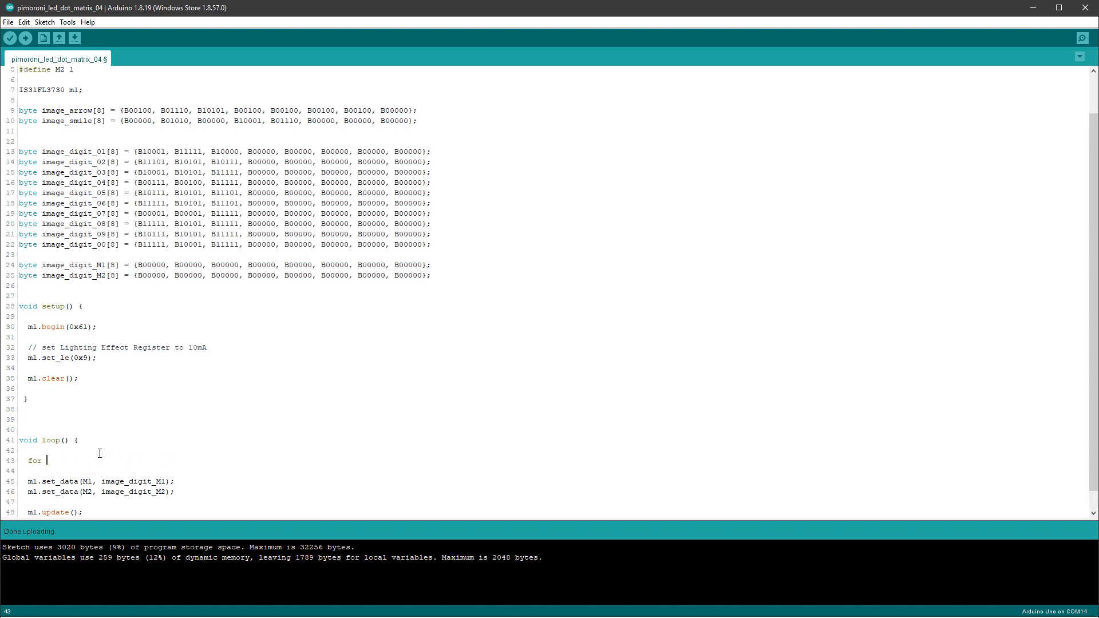
# Write for loops over i 0–4 and 4–7 copying digit arrays into image_digit_M1 and image_digit_M2.
pyautogui.write('(int i = 0; i < 4; i++) {')
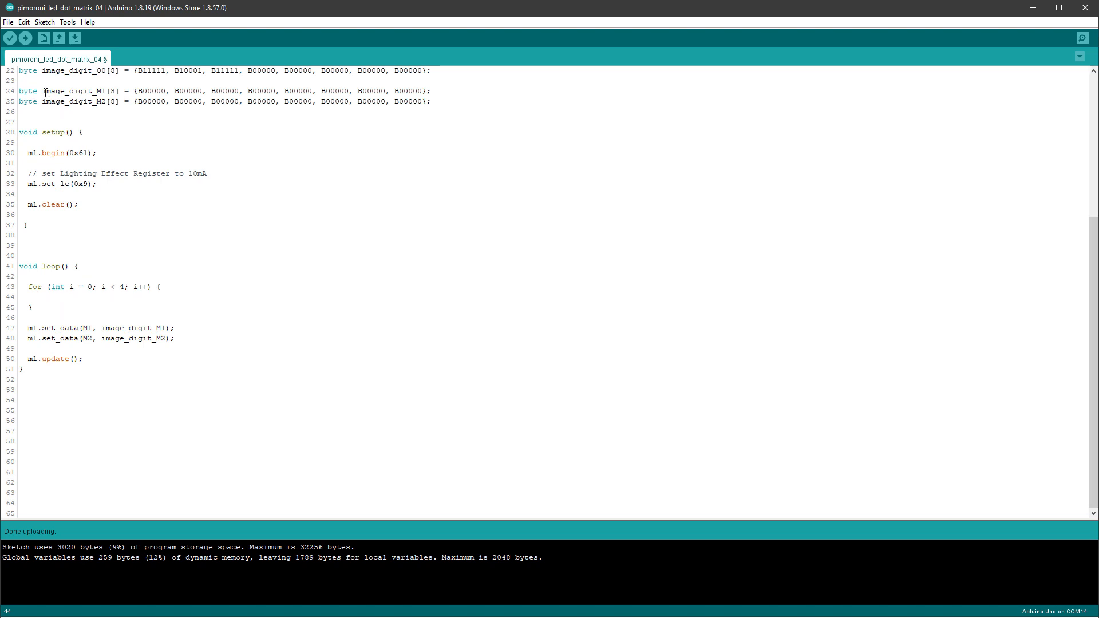
pyautogui.doubleClick(69, 90)
pyautogui.write('image_digit_M1[i] = image_digit_01[i];')
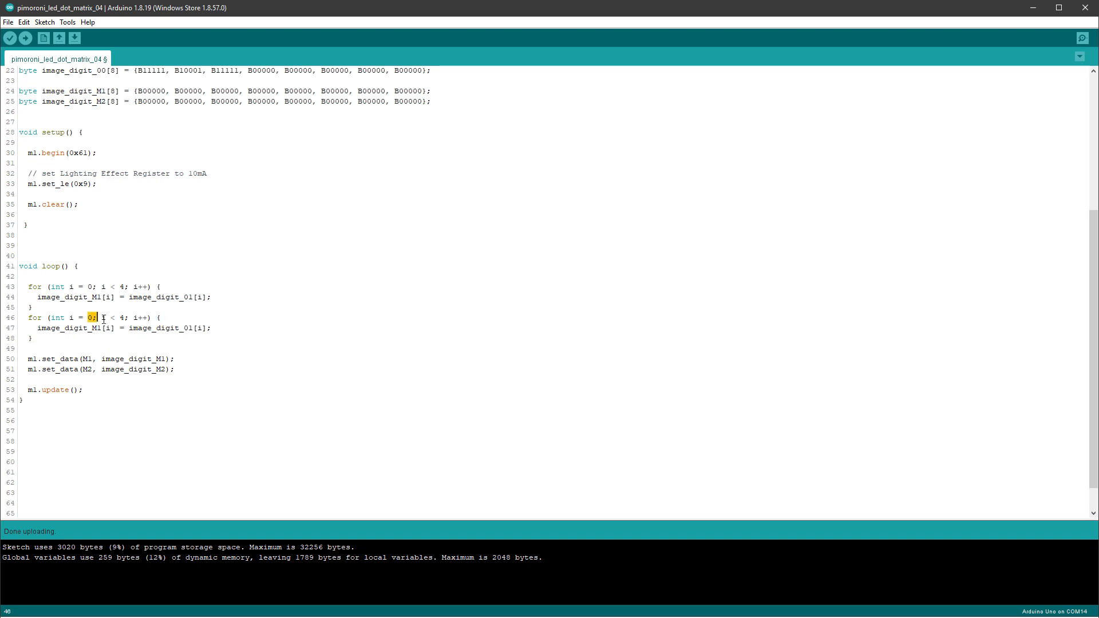
pyautogui.write('4')
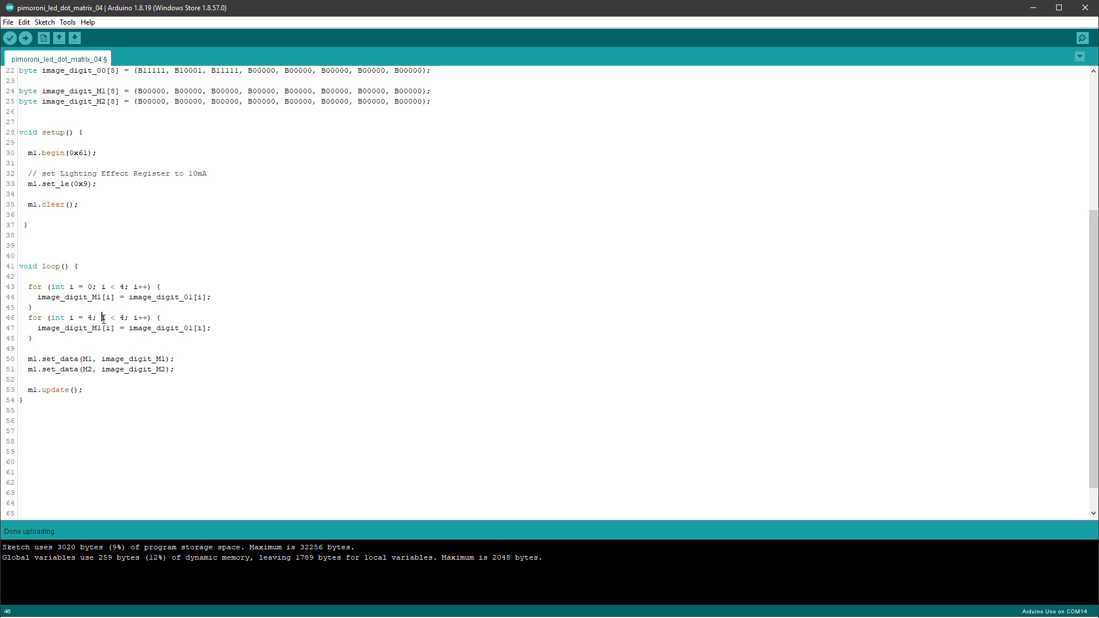
pyautogui.write('7')
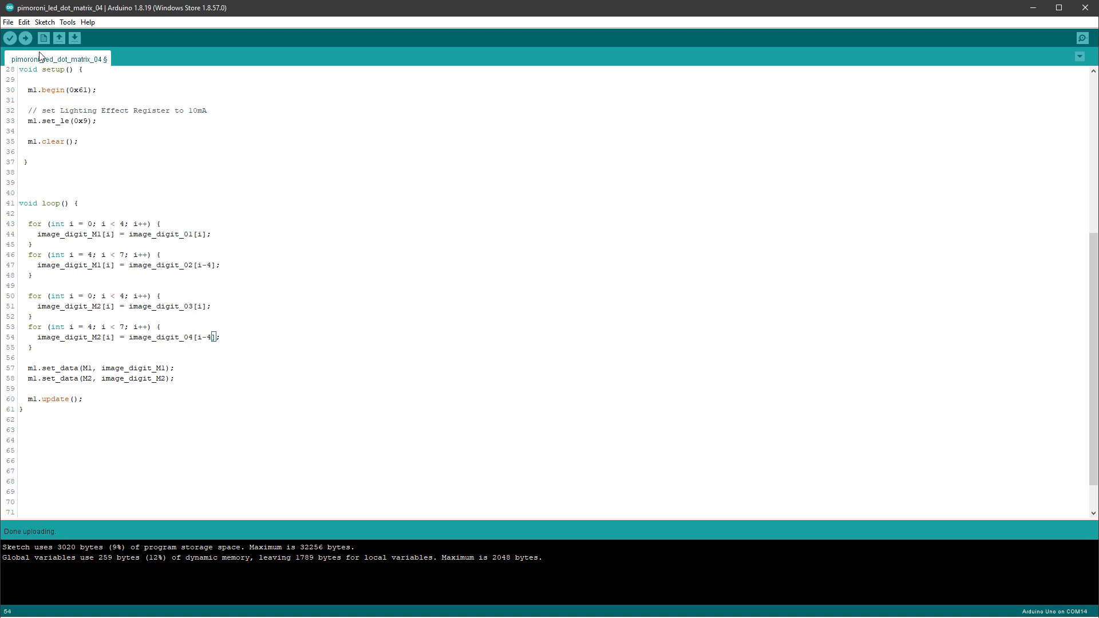
pyautogui.scroll(3)
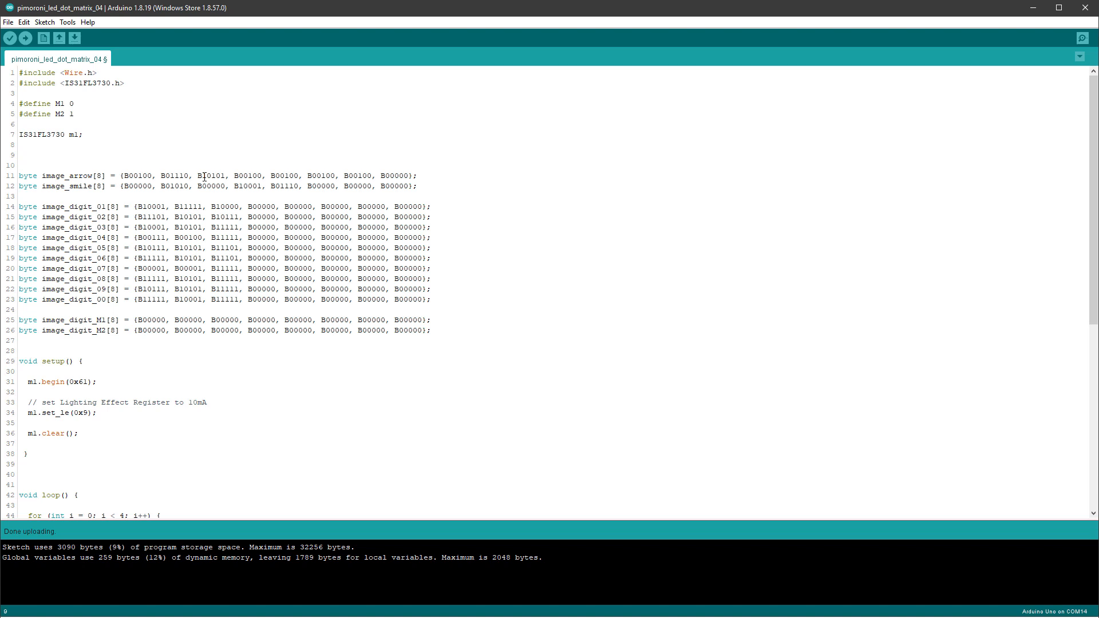
# Declare int hours = 10, int minutes = 30, and char hours_string[5] and minutes_string buffers.
pyautogui.write('int hour')
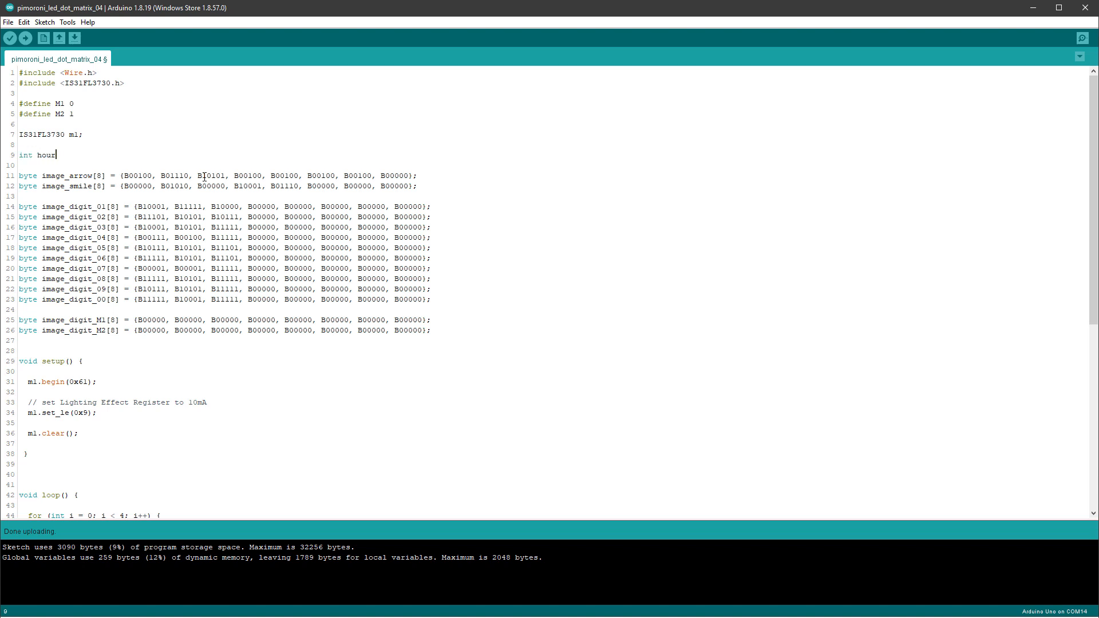
pyautogui.write('s = 10;')
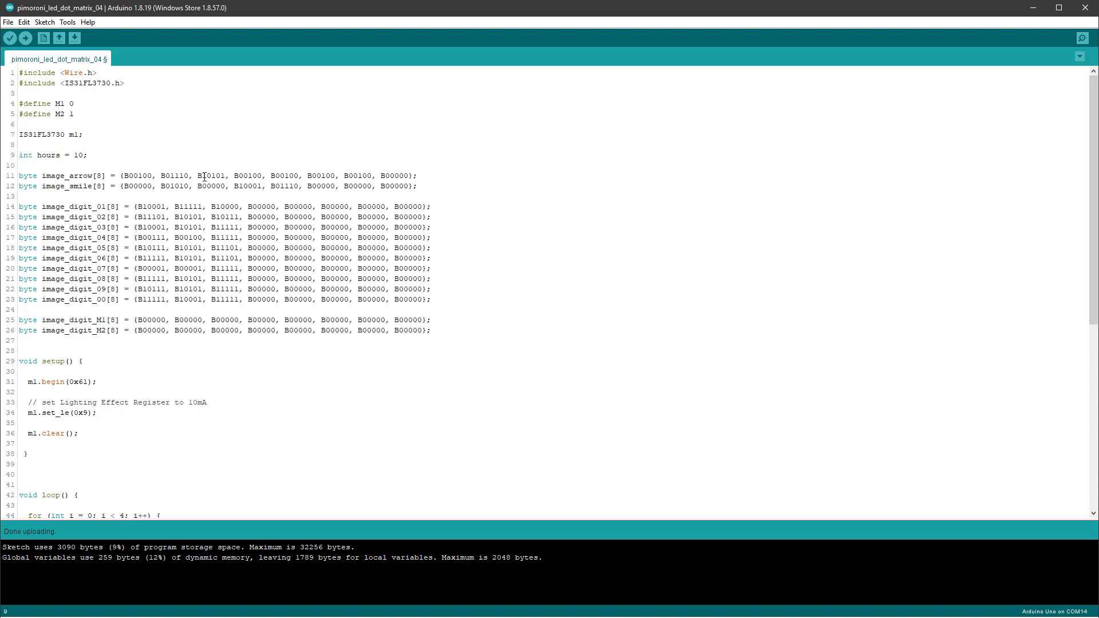
pyautogui.write('int minutes = 30;')
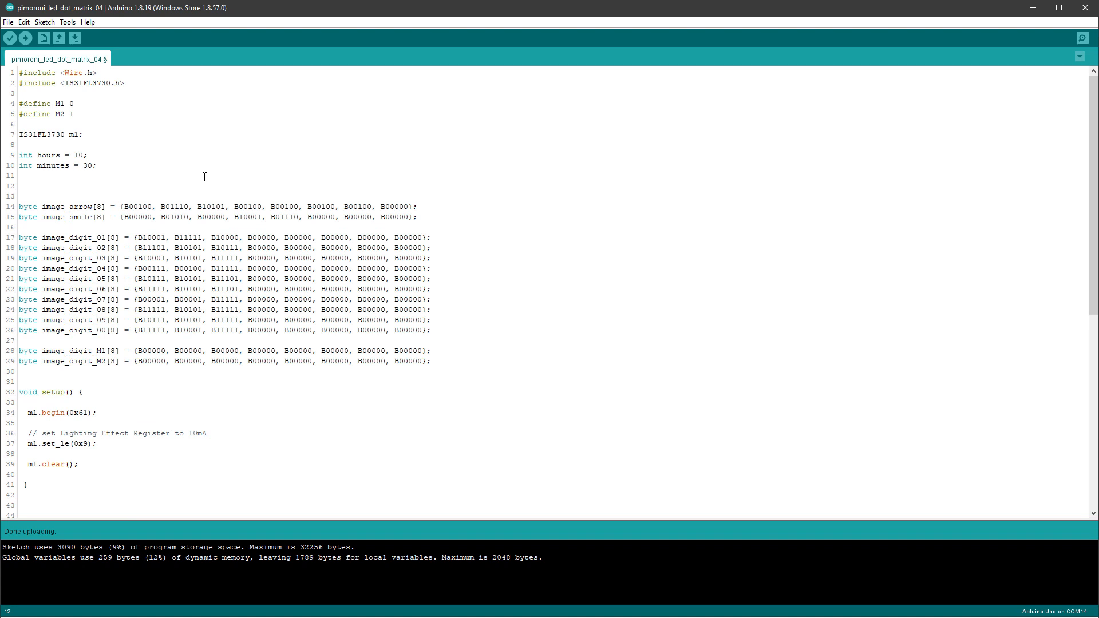
pyautogui.write('char h')
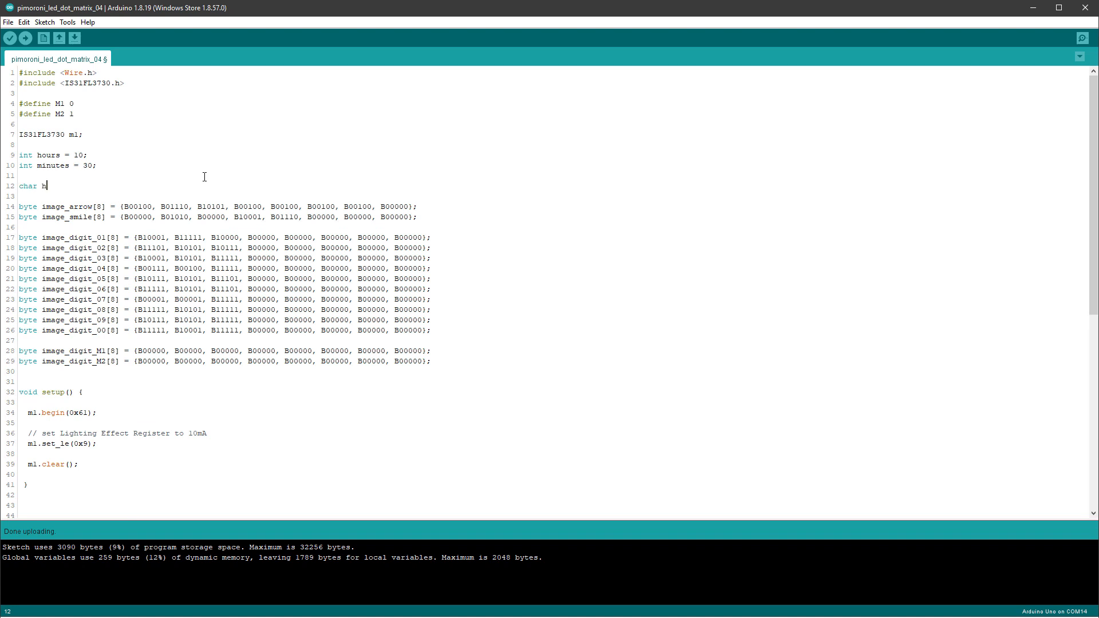
pyautogui.write('ours_string[5];')
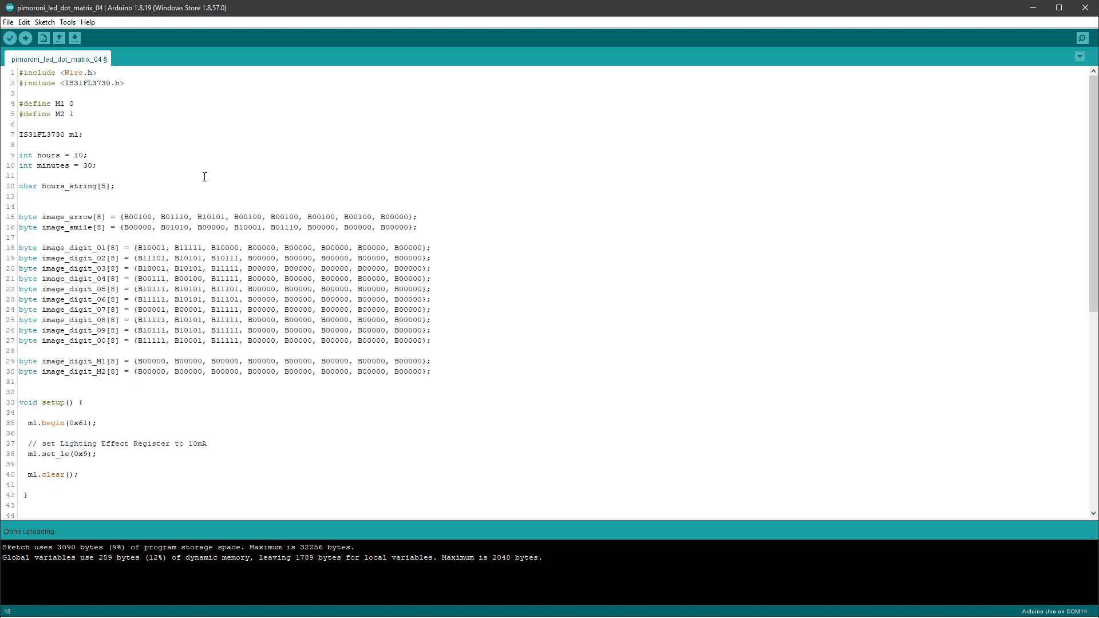
pyautogui.write('char')
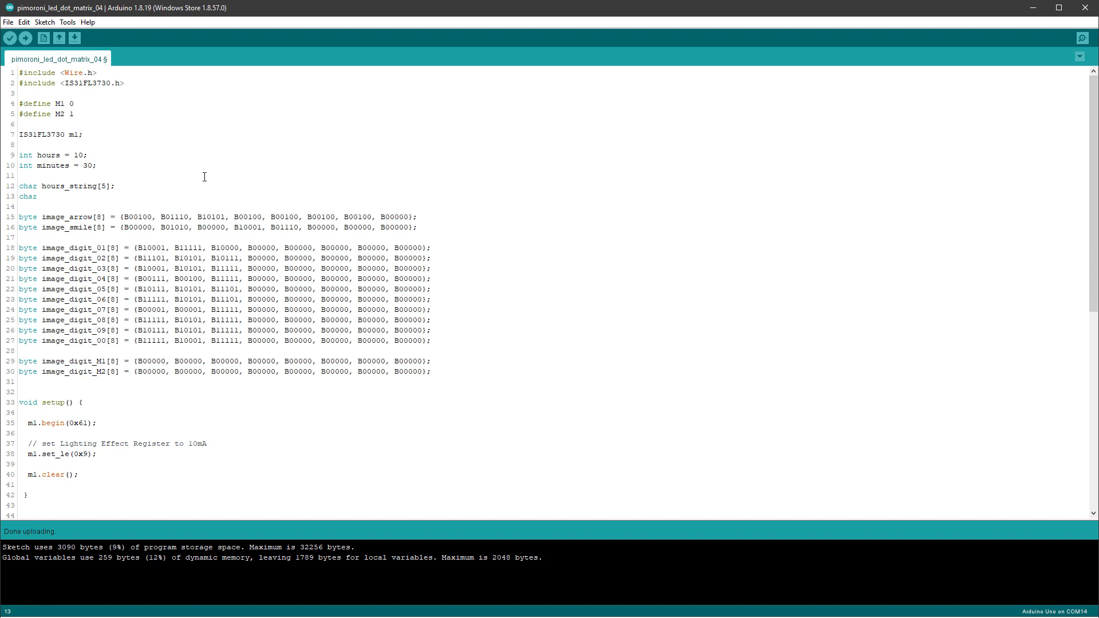
pyautogui.write('minutes_string[5];')
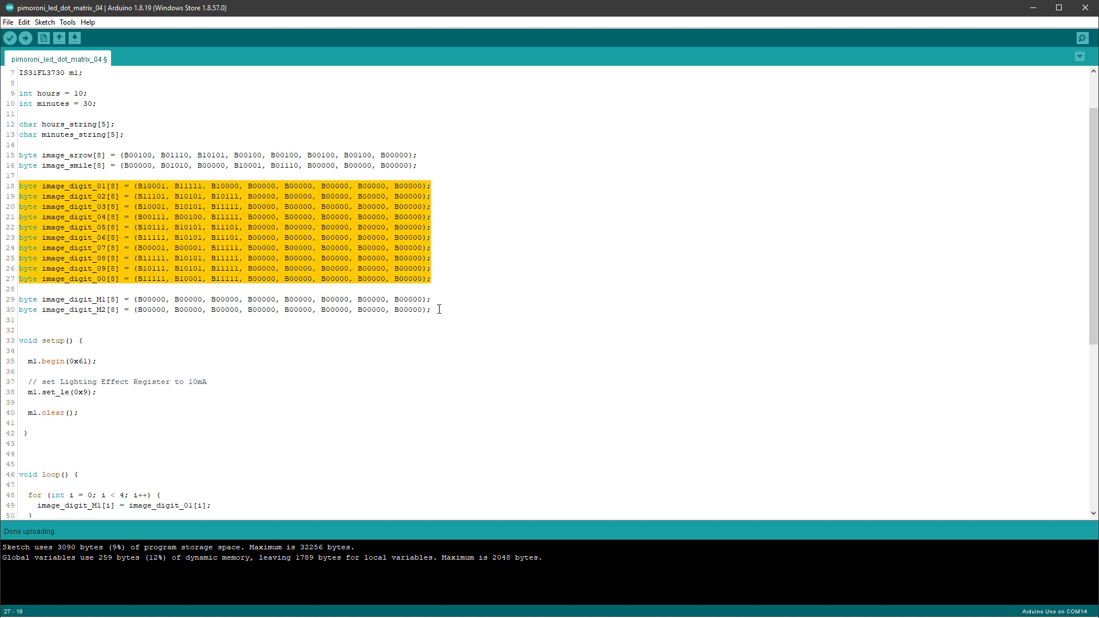
# Start const byte* image_digit_array[10] and begin filling it with a digit bitmap name.
pyautogui.write('const')
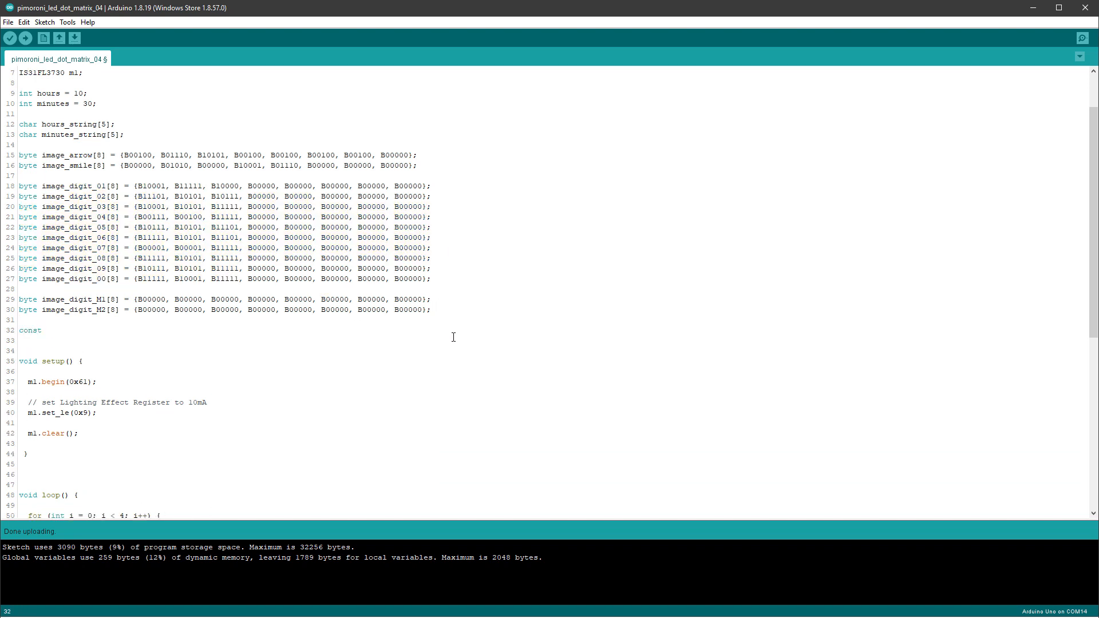
pyautogui.write('byte*')
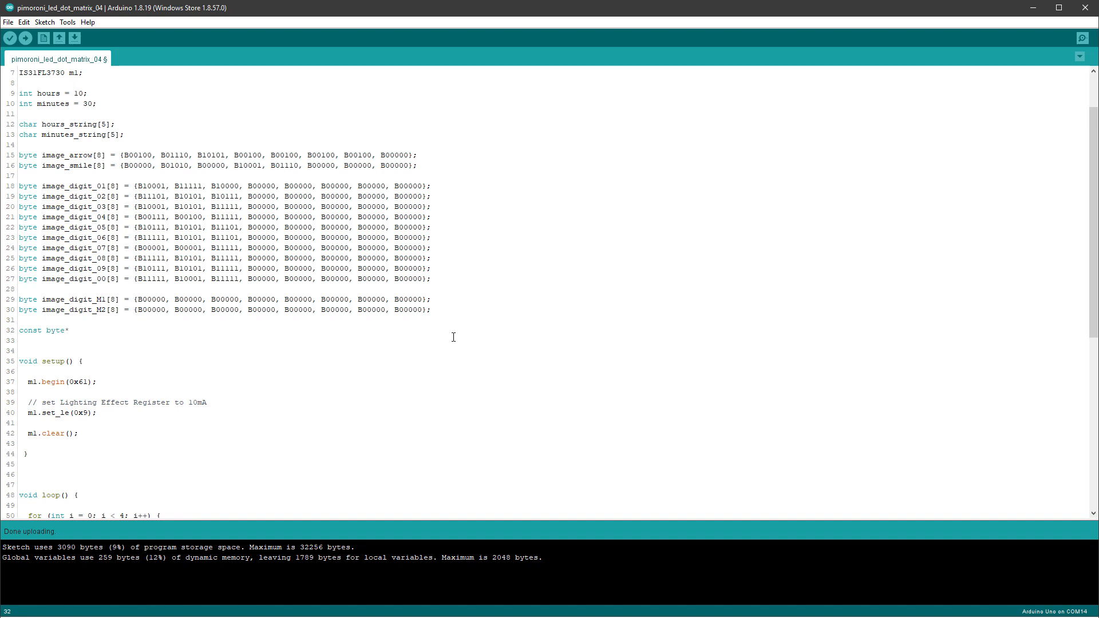
pyautogui.write('image_digit')
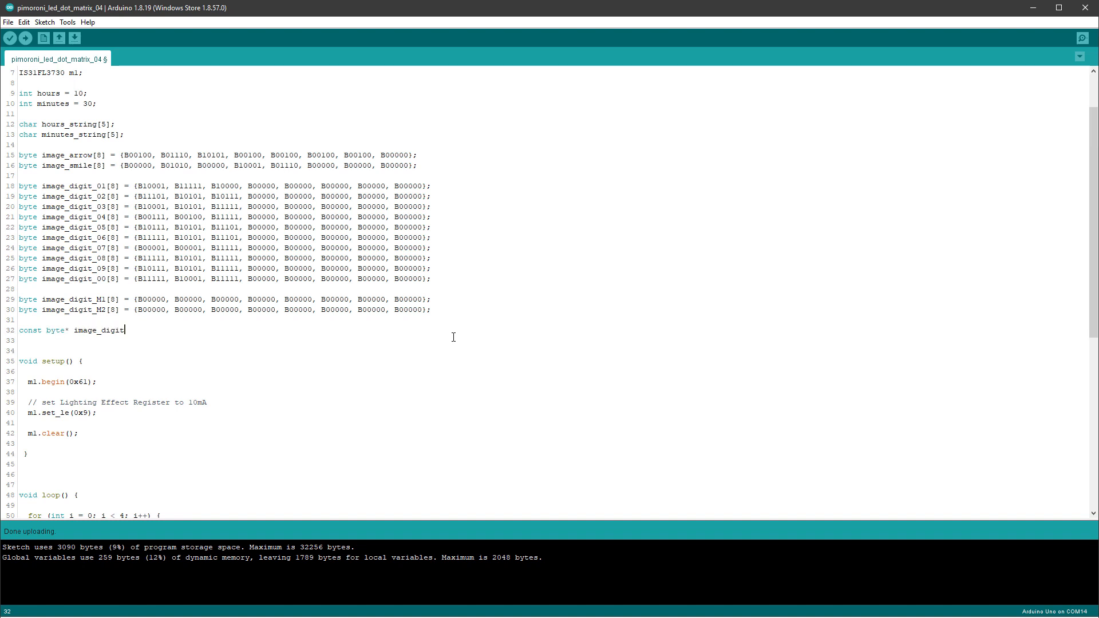
pyautogui.write('_array[10] {')
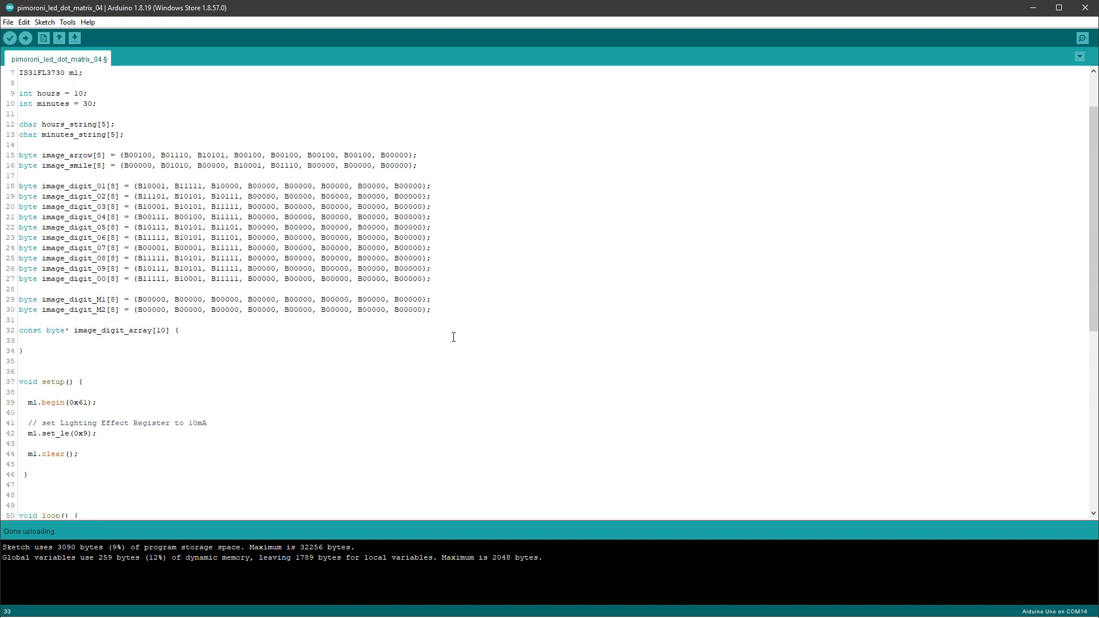
pyautogui.moveTo(43, 278)
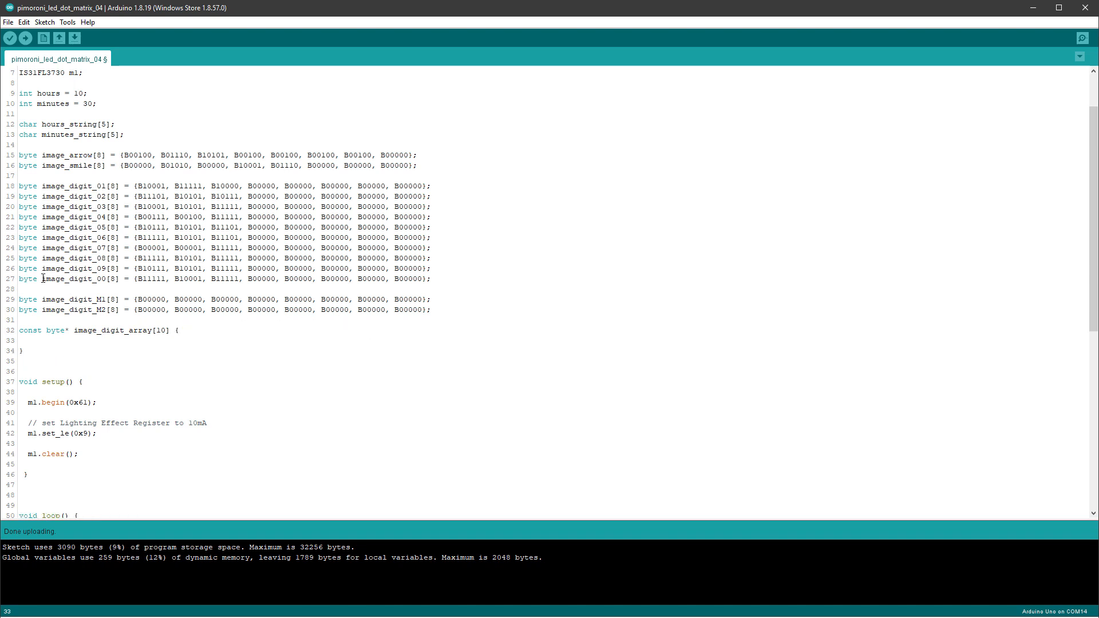
pyautogui.doubleClick(71, 278)
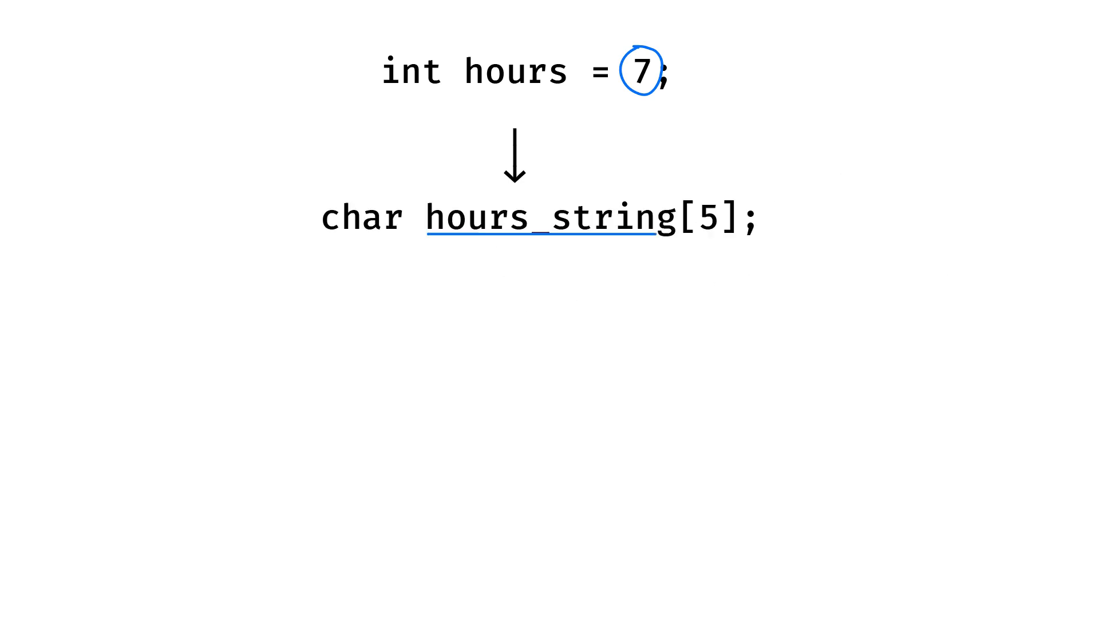
pyautogui.write('sprintf(hours_string, "%02d", hours);')
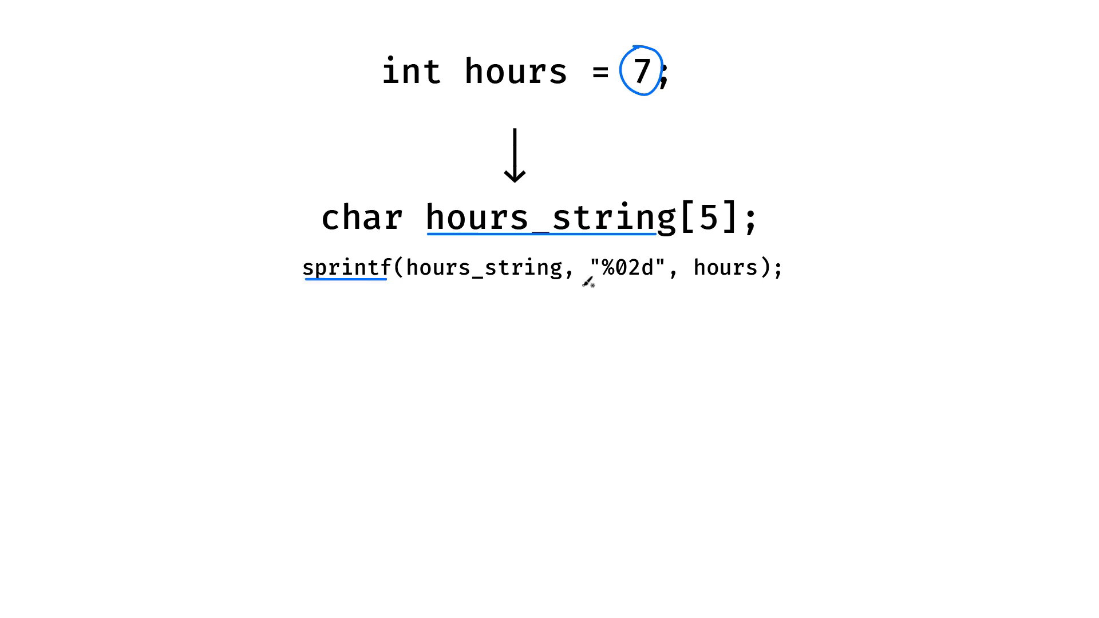
pyautogui.moveTo(726, 282); pyautogui.dragTo(515, 281)
pyautogui.write('index = hours_string[0]-48')
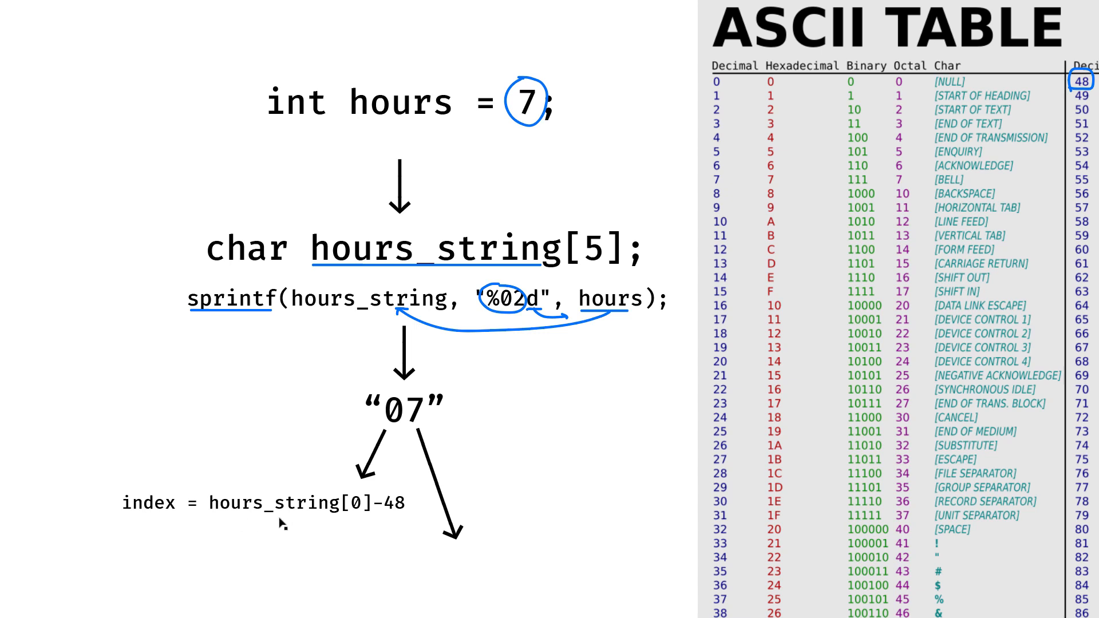
pyautogui.moveTo(400, 506)
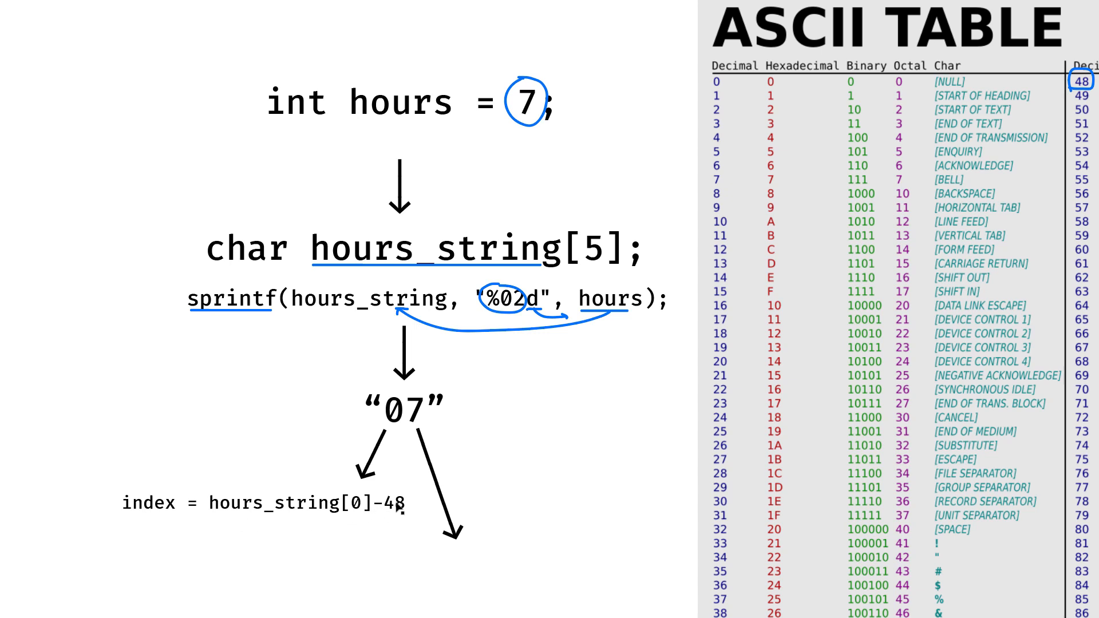
pyautogui.write('index = hours_string[1]-48')
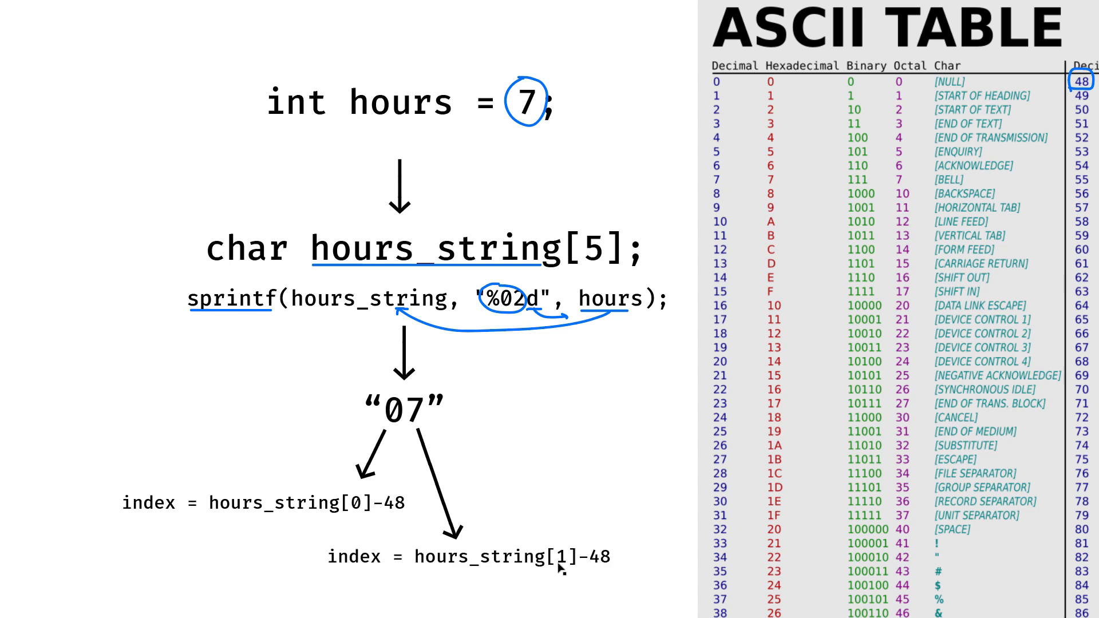
pyautogui.moveTo(624, 565)
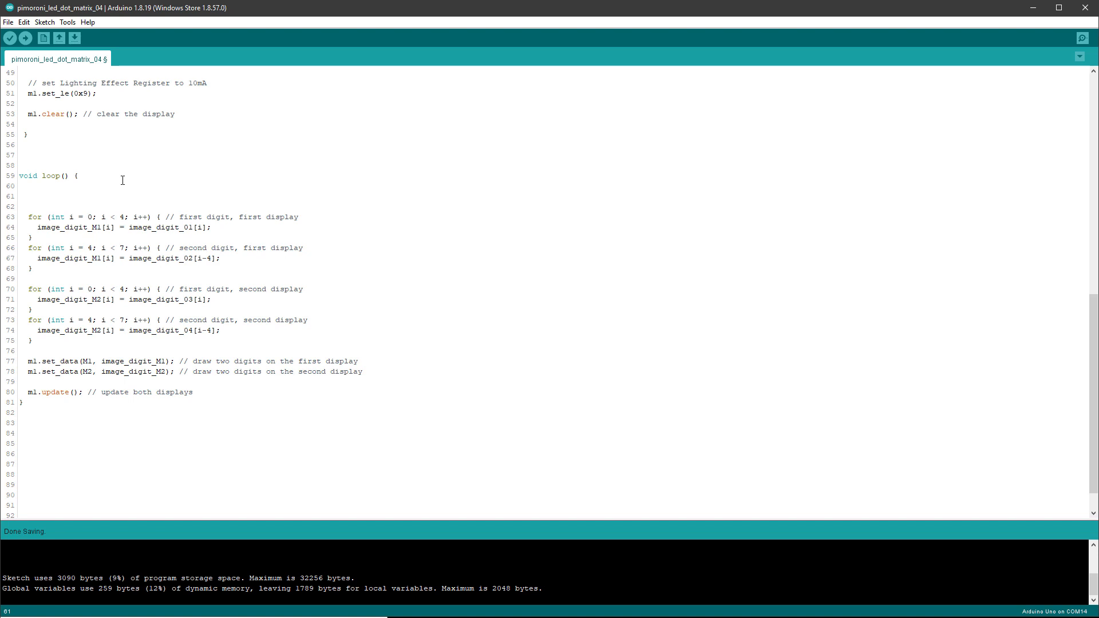
# Format hours and minutes into hours_string and minutes_string with sprintf "%02d".
pyautogui.write('sprintf(')
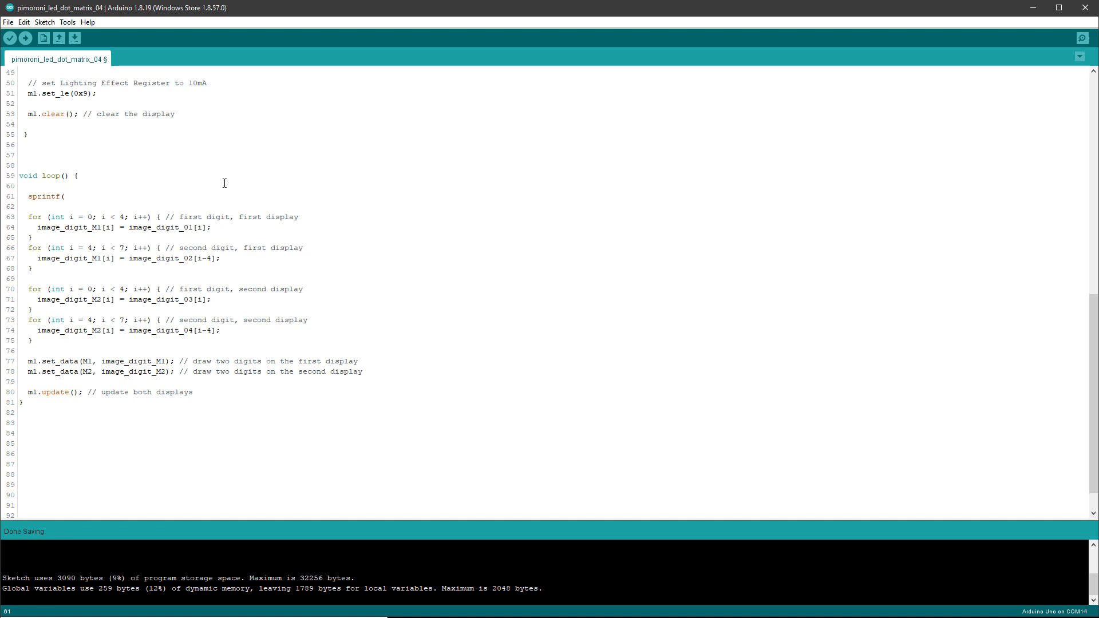
pyautogui.write('hours_string, "%02d", hours);')
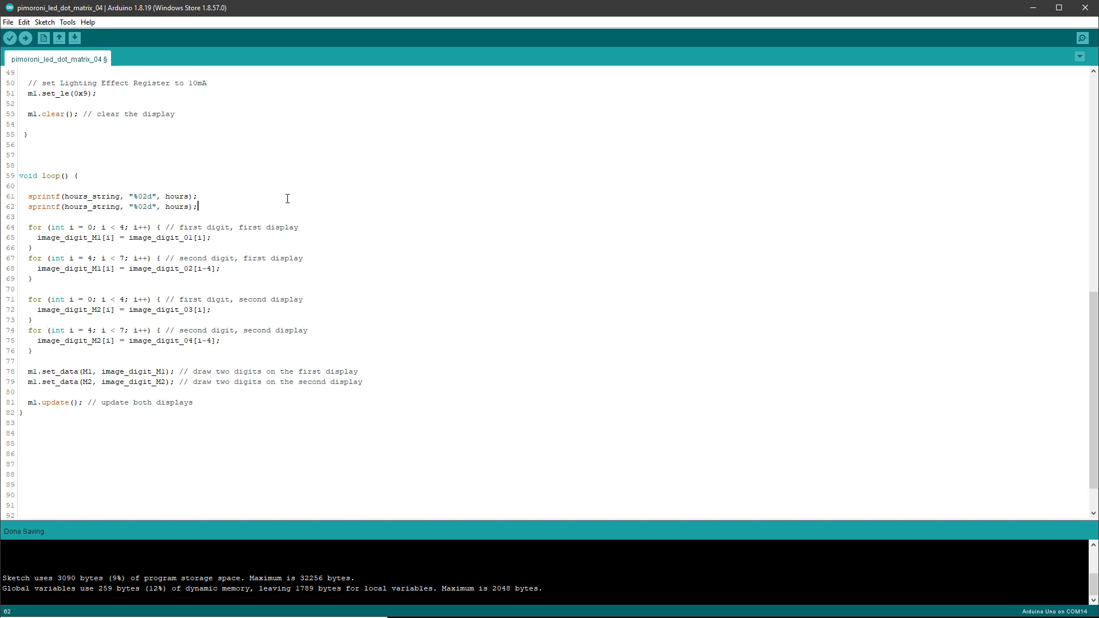
pyautogui.write('minutes_string, "%02d", minutes')
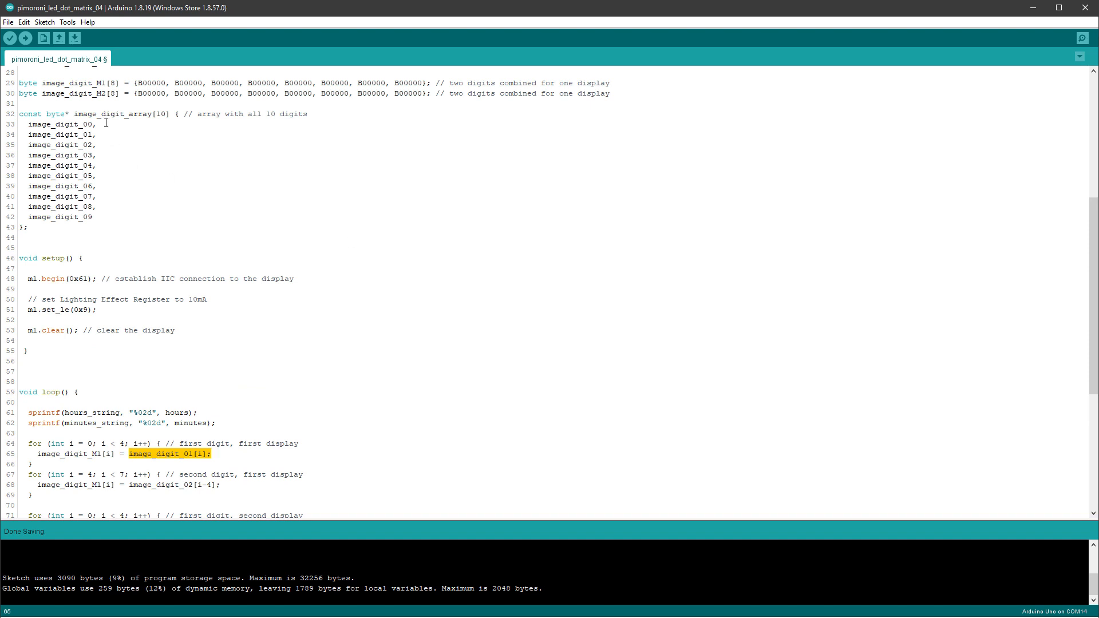
# Index image_digit_array by hours_string[0] and minutes_string characters minus 48 in the copy loops.
pyautogui.scroll(-3)
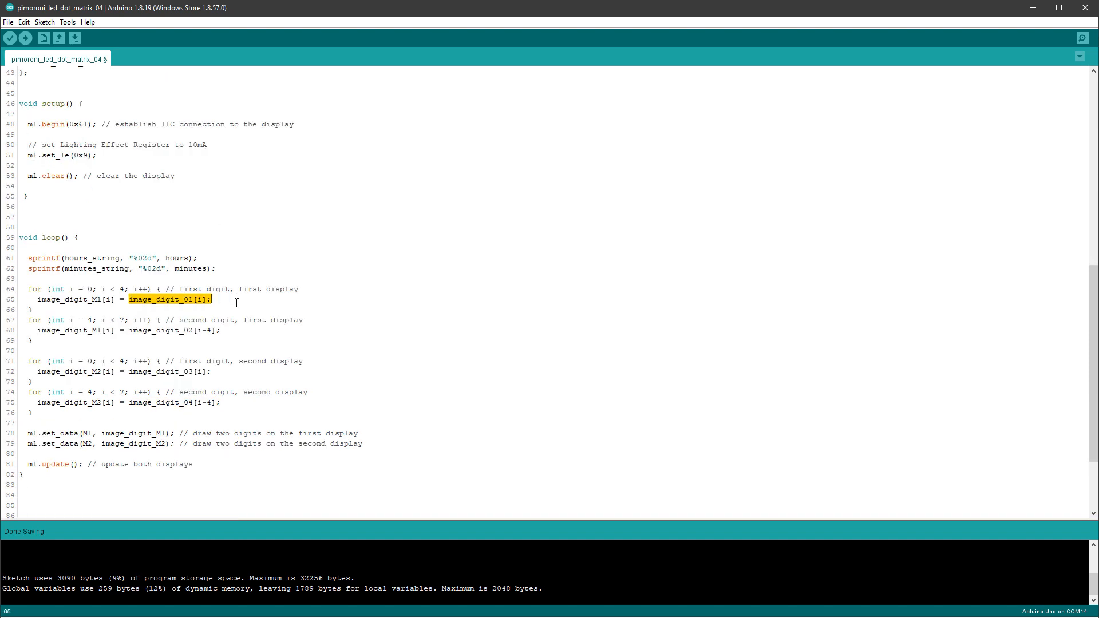
pyautogui.write('image_digit_array[10]')
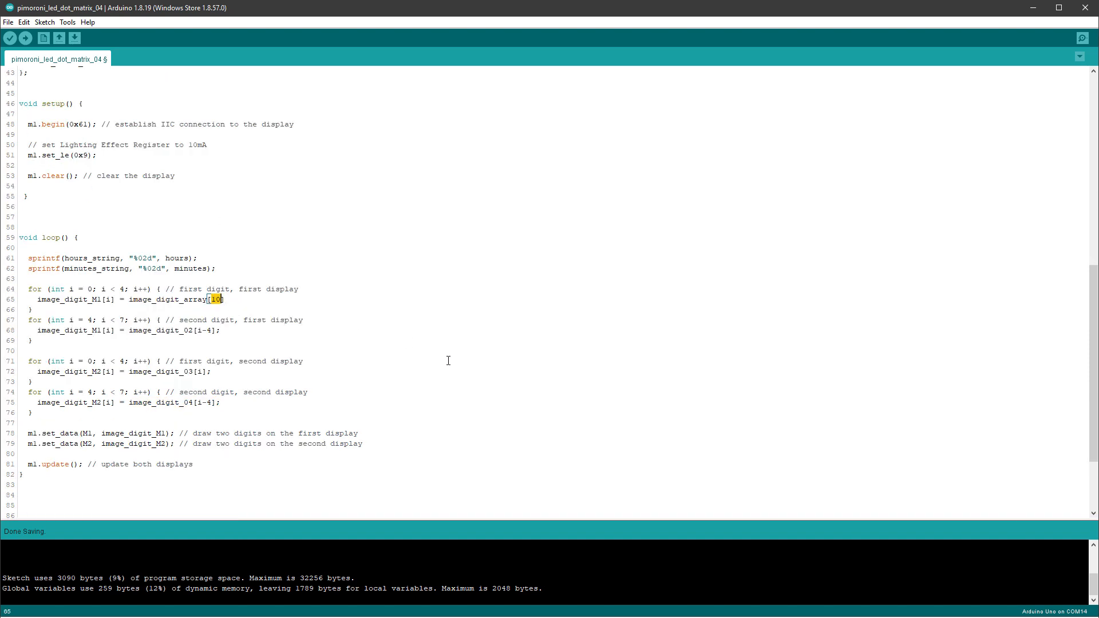
pyautogui.doubleClick(93, 258)
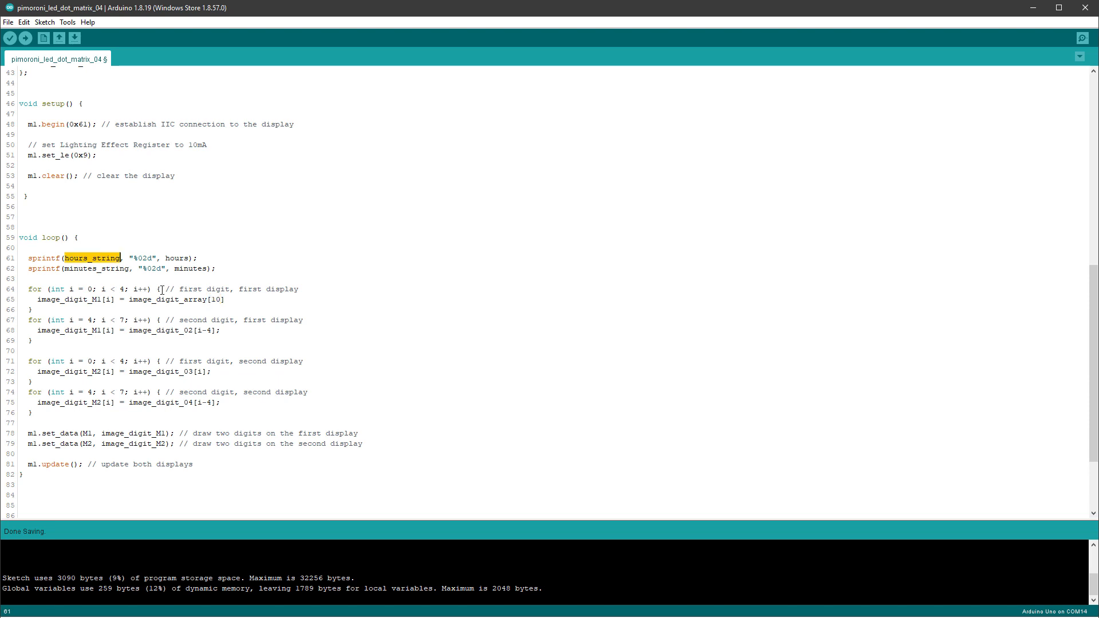
pyautogui.write('hours_string[')
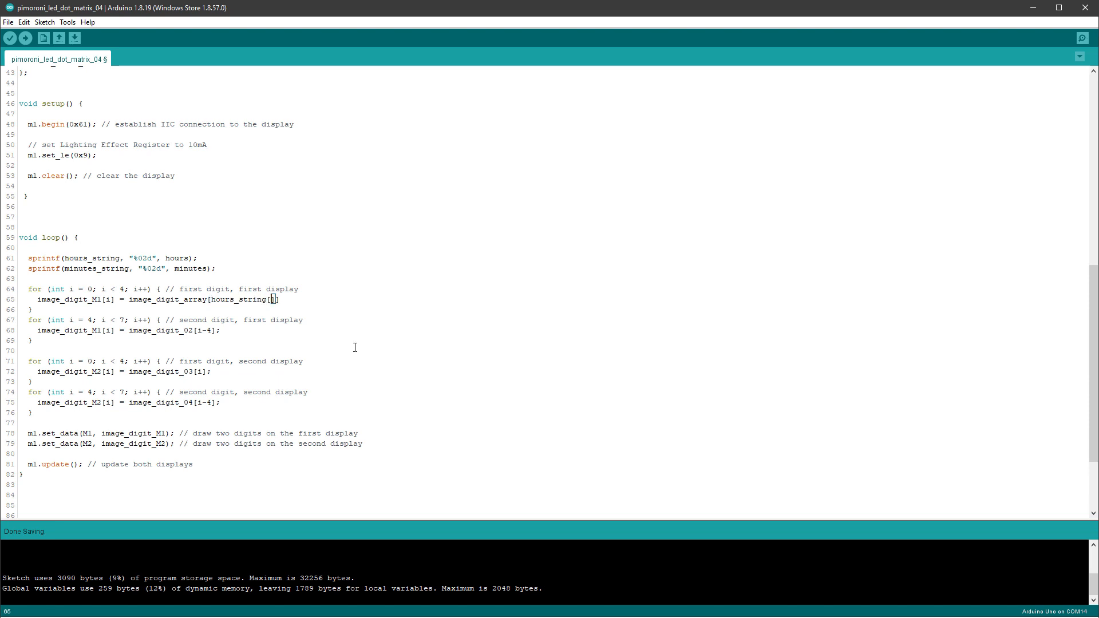
pyautogui.write('0')
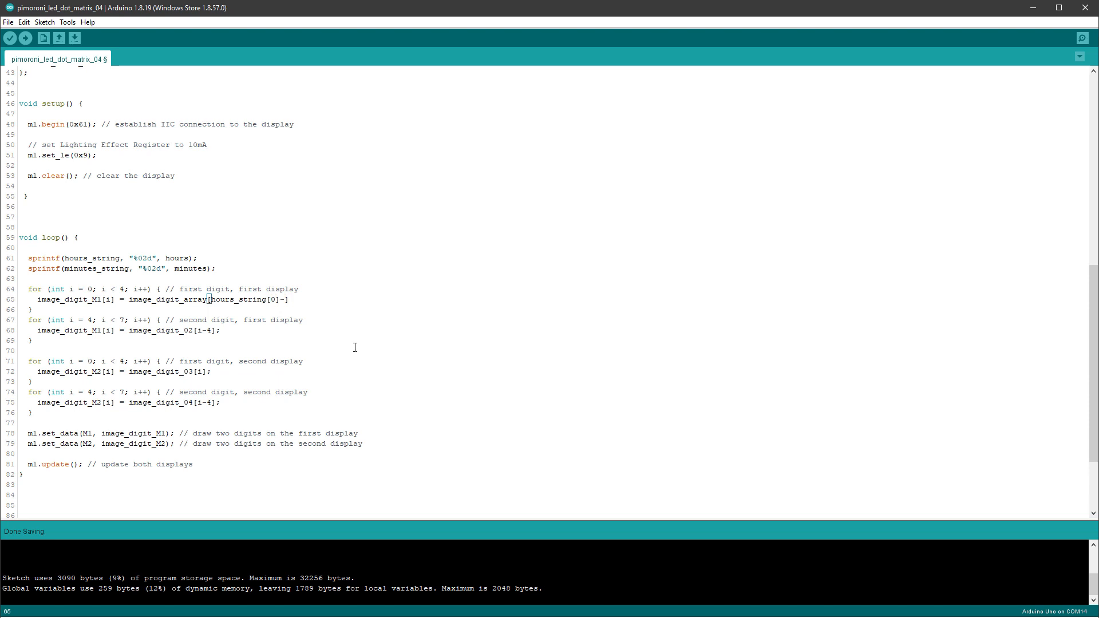
pyautogui.write('48')
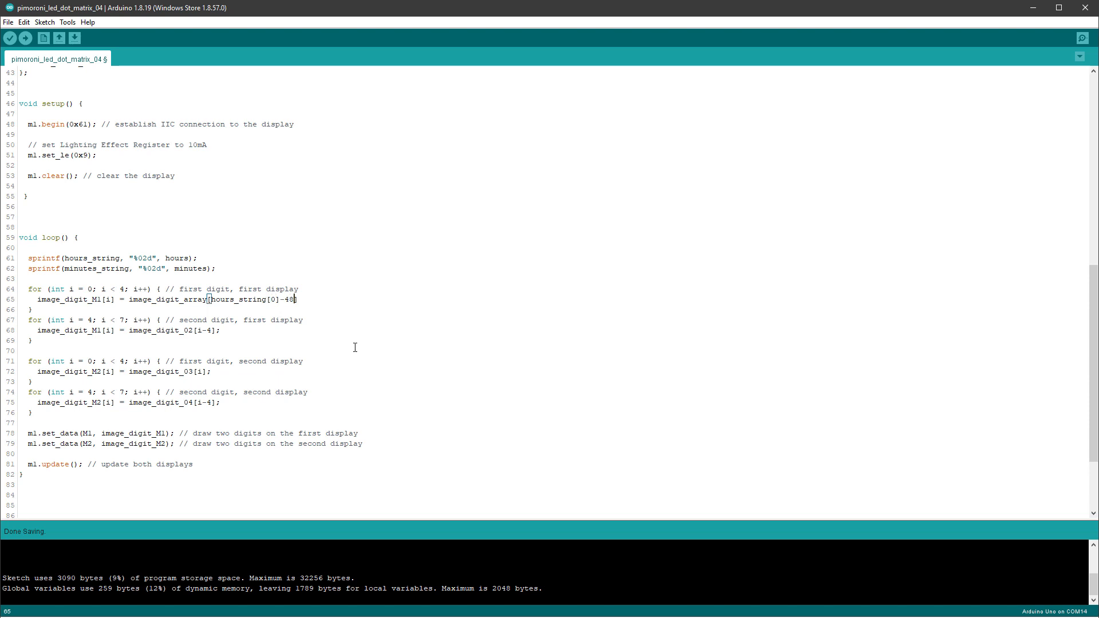
pyautogui.write('[i];')
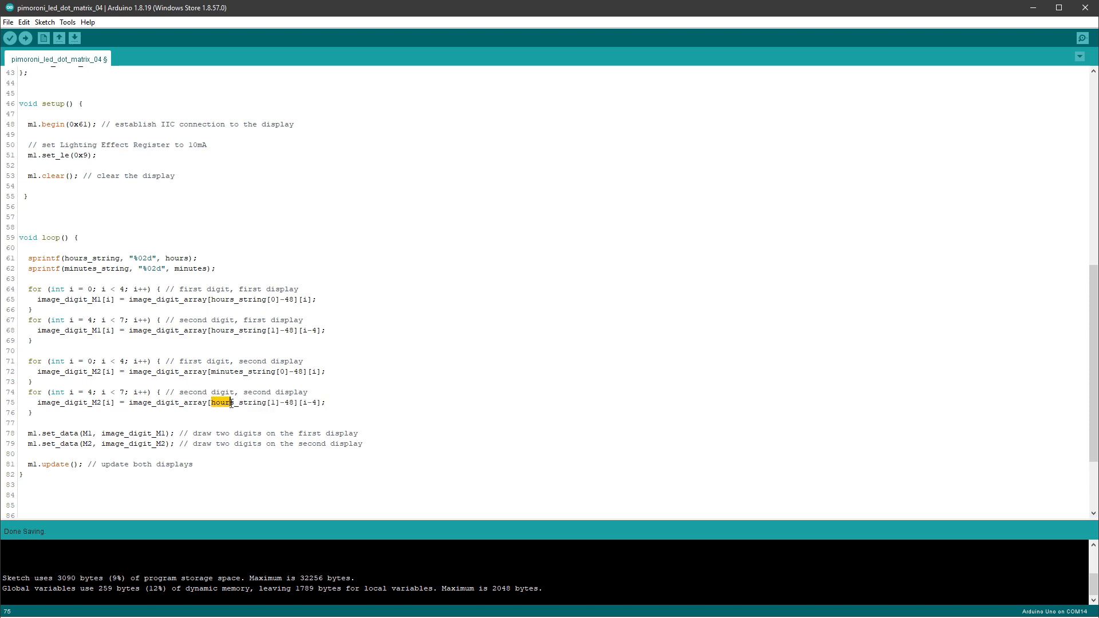
pyautogui.write('minutes')
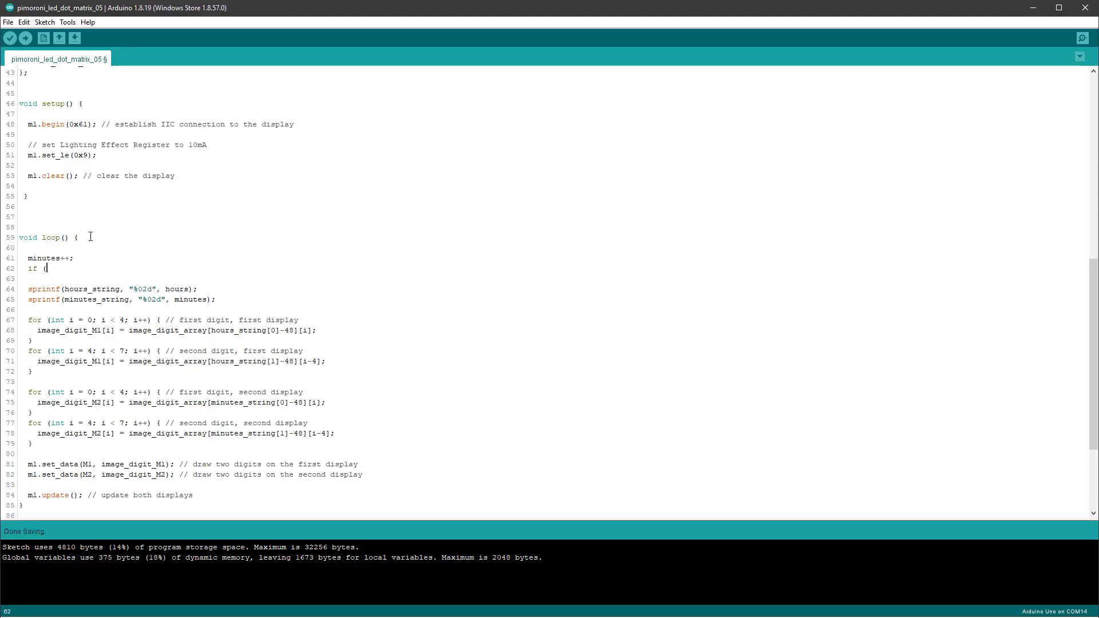
# Add if (minutes >= 60) { rollover block after minutes++ in loop().
pyautogui.write('minutes >= 60) {')
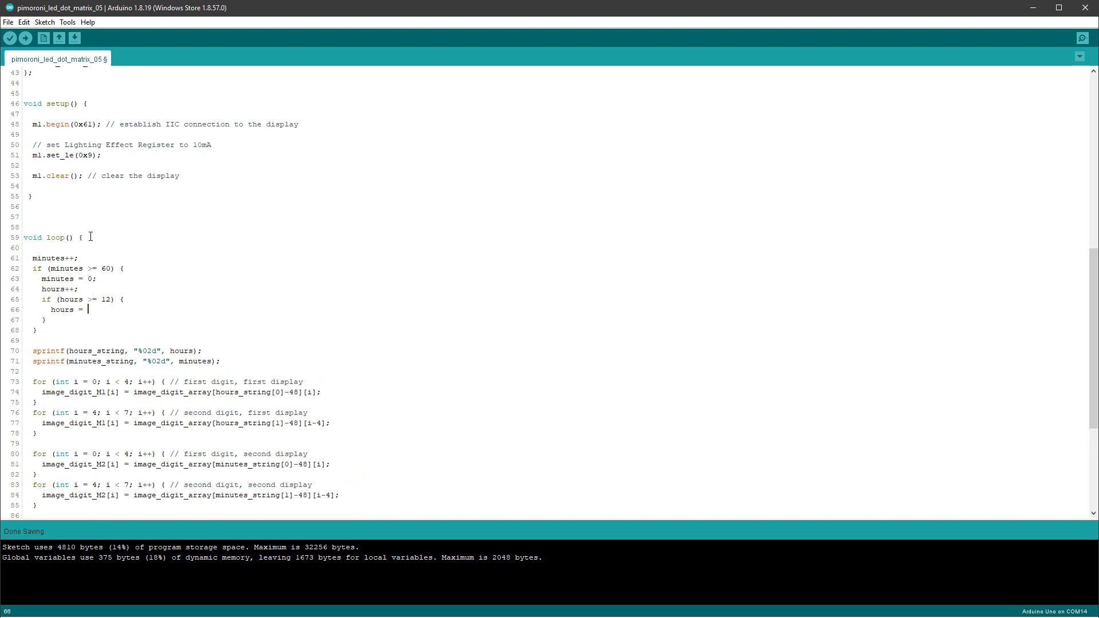
pyautogui.scroll(-3)
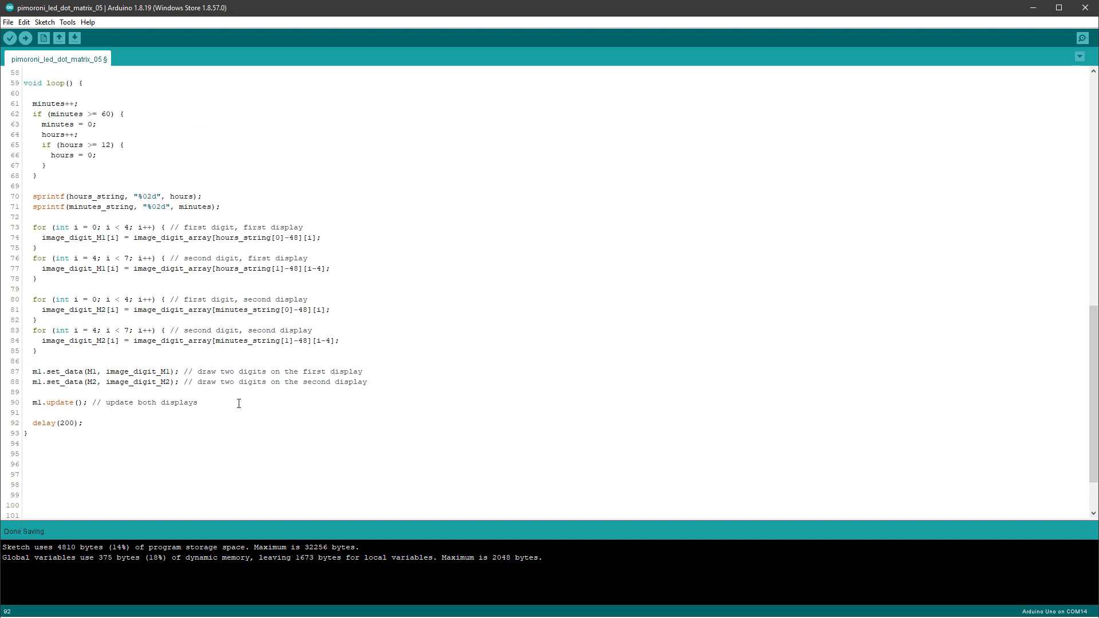